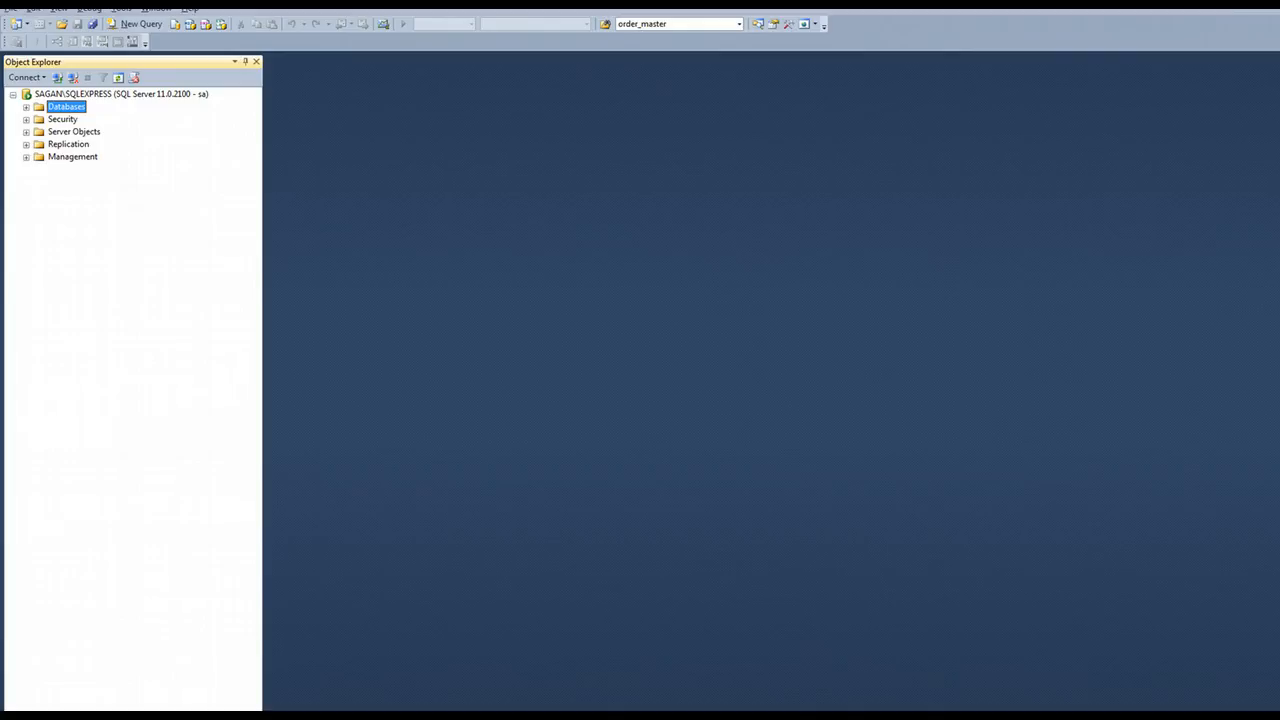
mouse_move(800, 160)
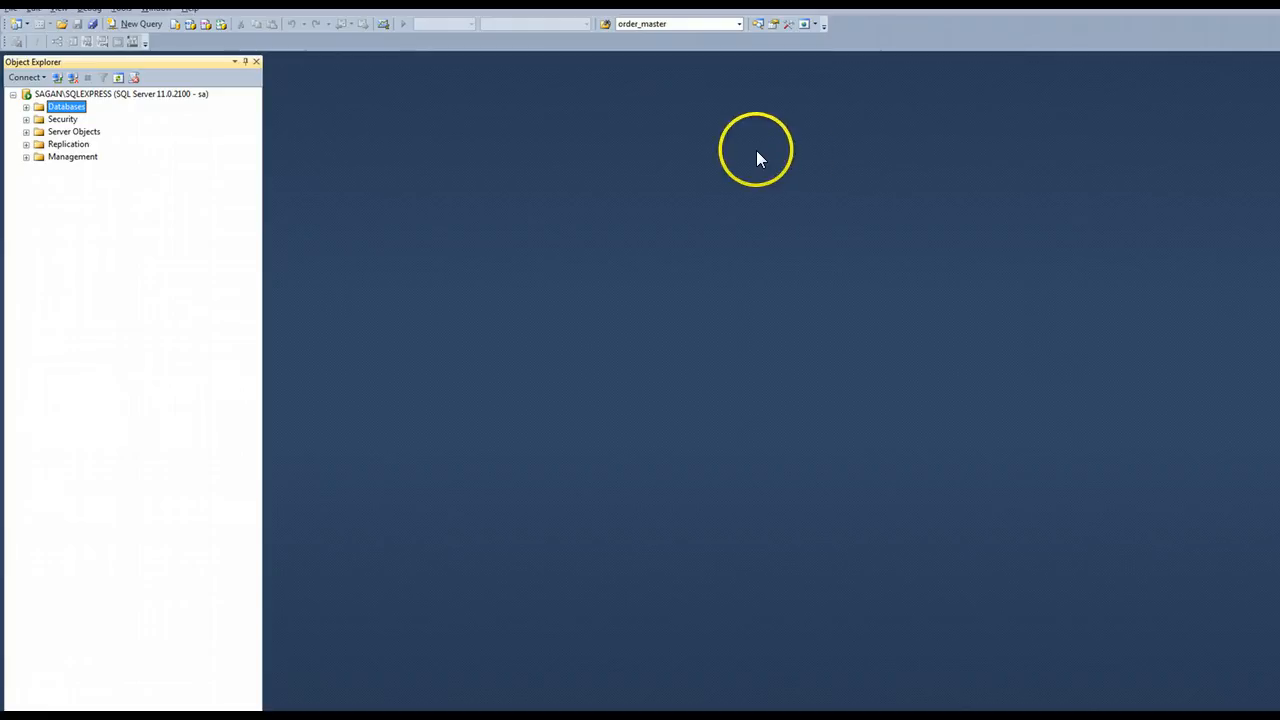
mouse_move(687, 153)
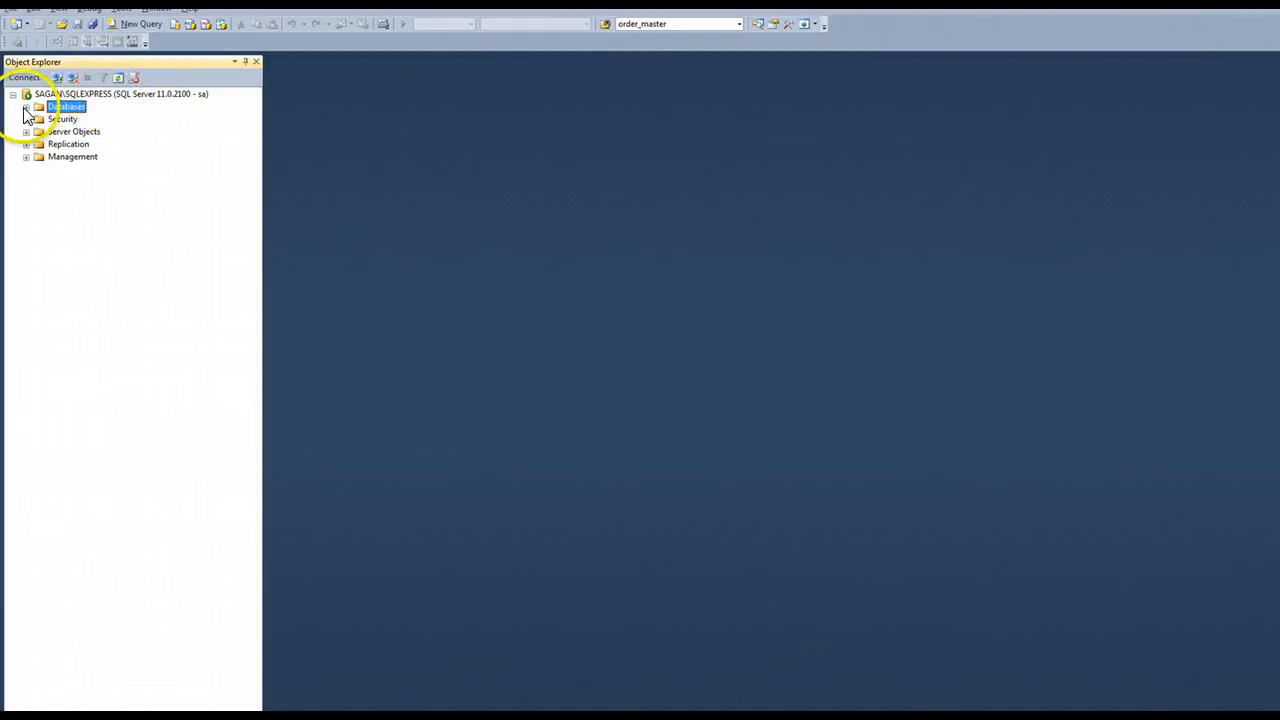
Step: Expand the Databases folder under SAGAN\SQLEXPRESS to show the existing databases
left_click(26, 106)
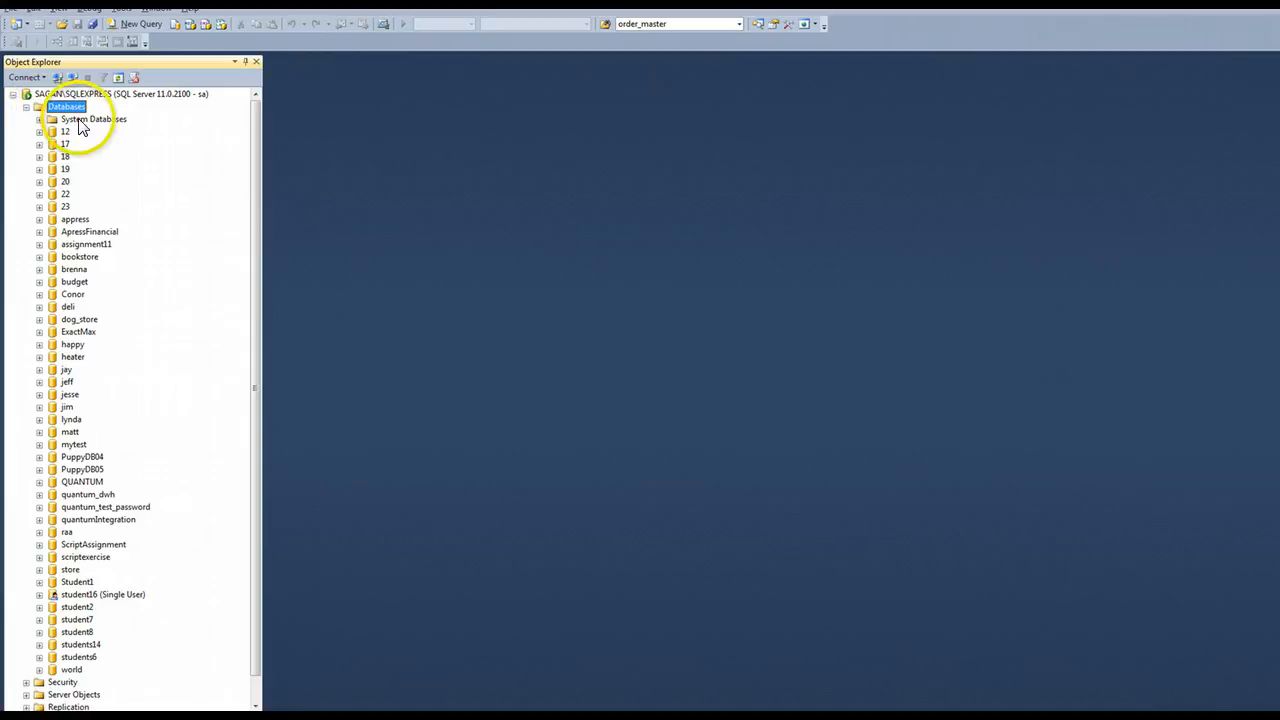
left_click(94, 119)
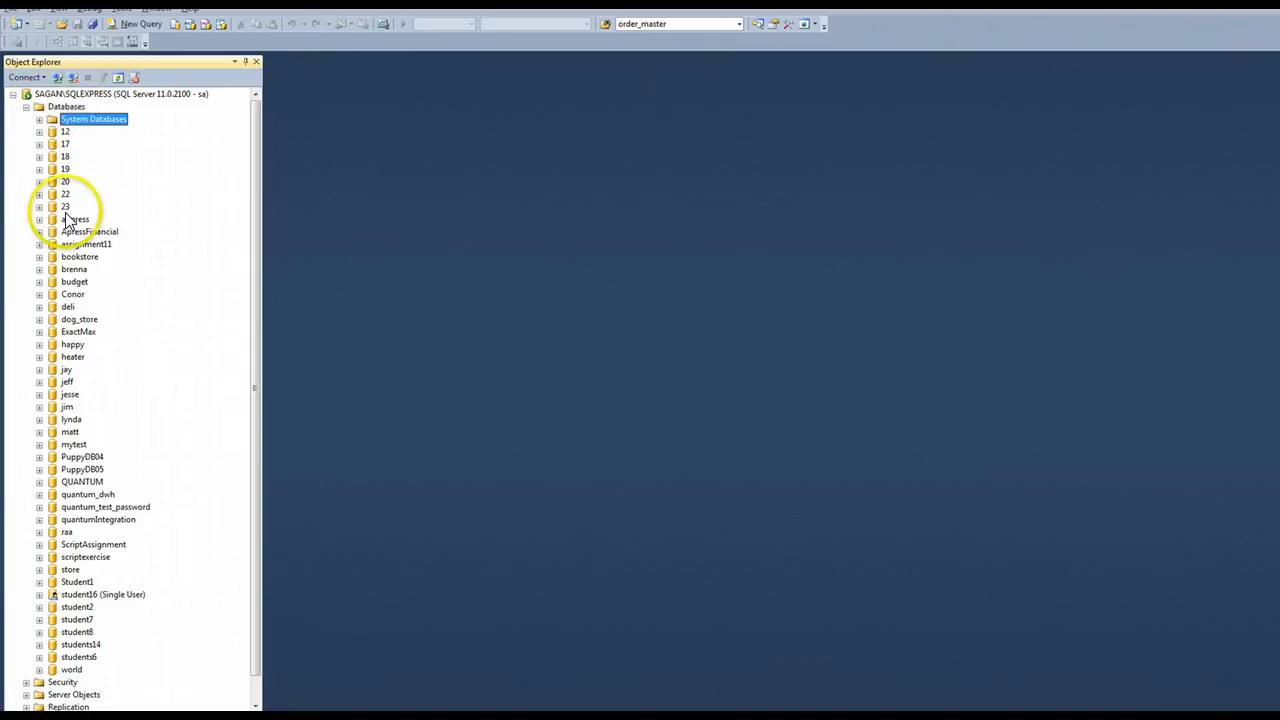
left_click(39, 118)
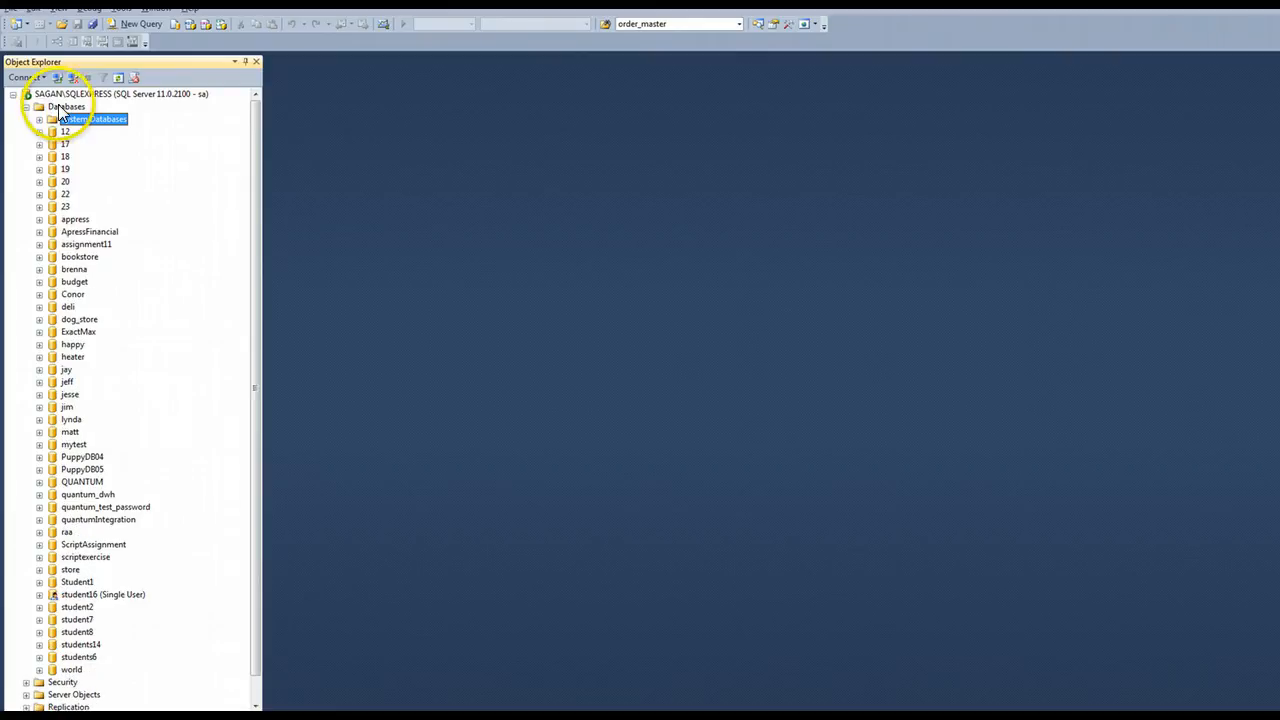
left_click(67, 106)
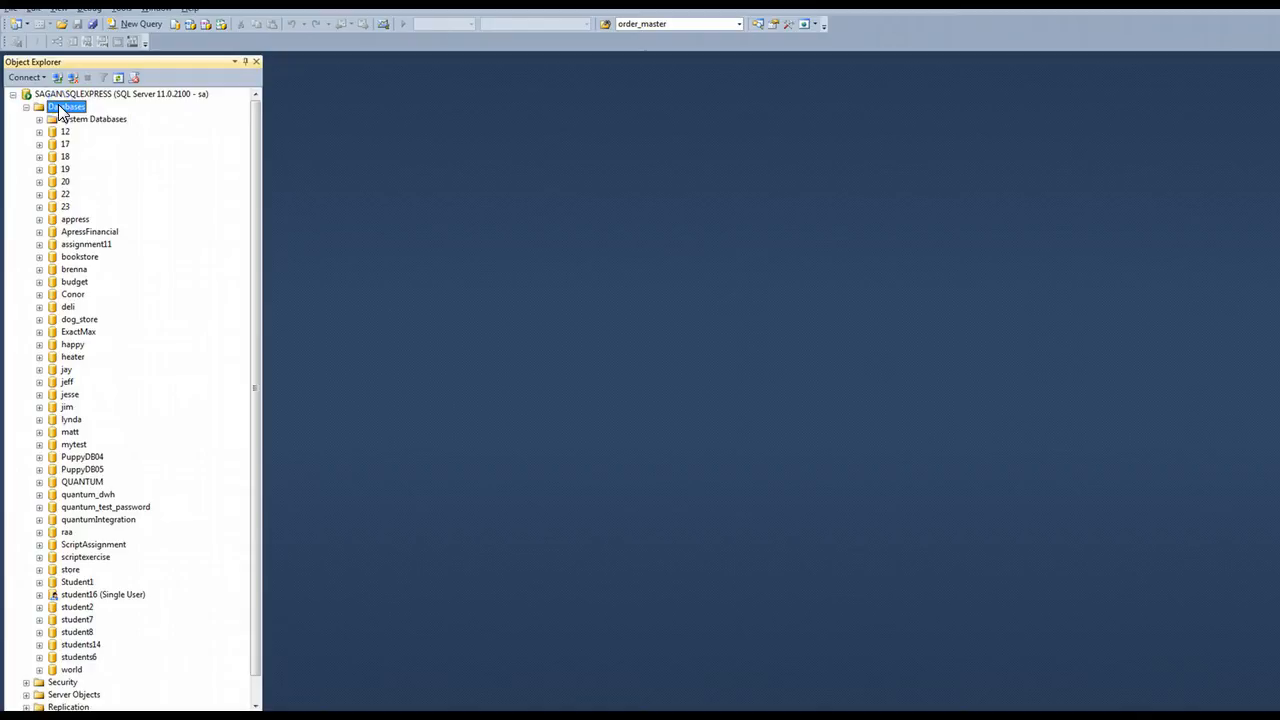
Step: Create a database named Exercise1, keeping the default owner and default data and log files
right_click(67, 107)
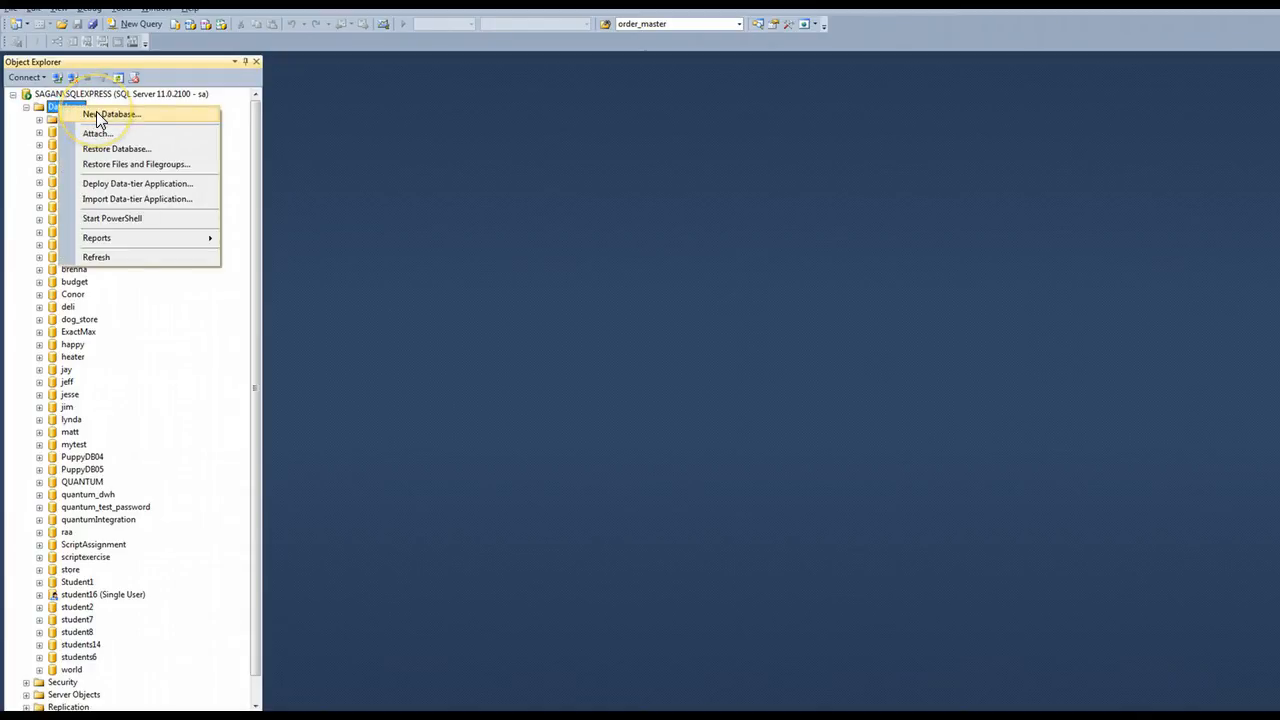
left_click(112, 113)
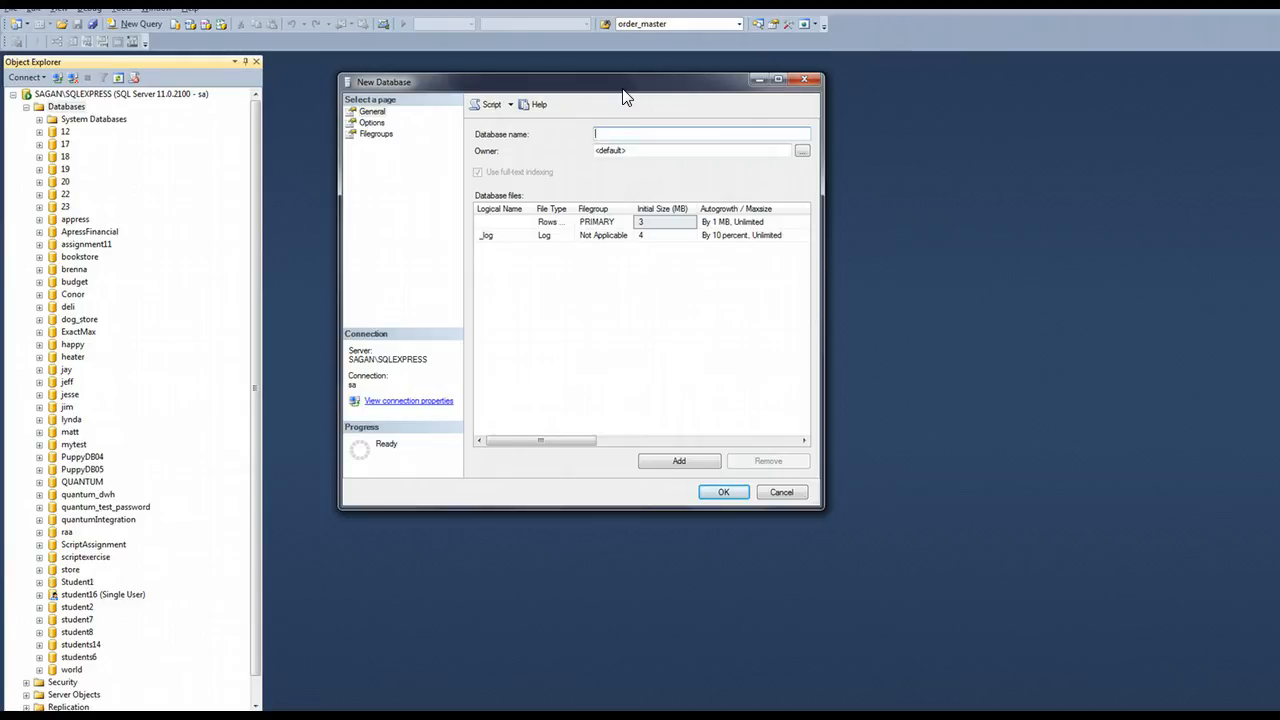
type("Exercise1")
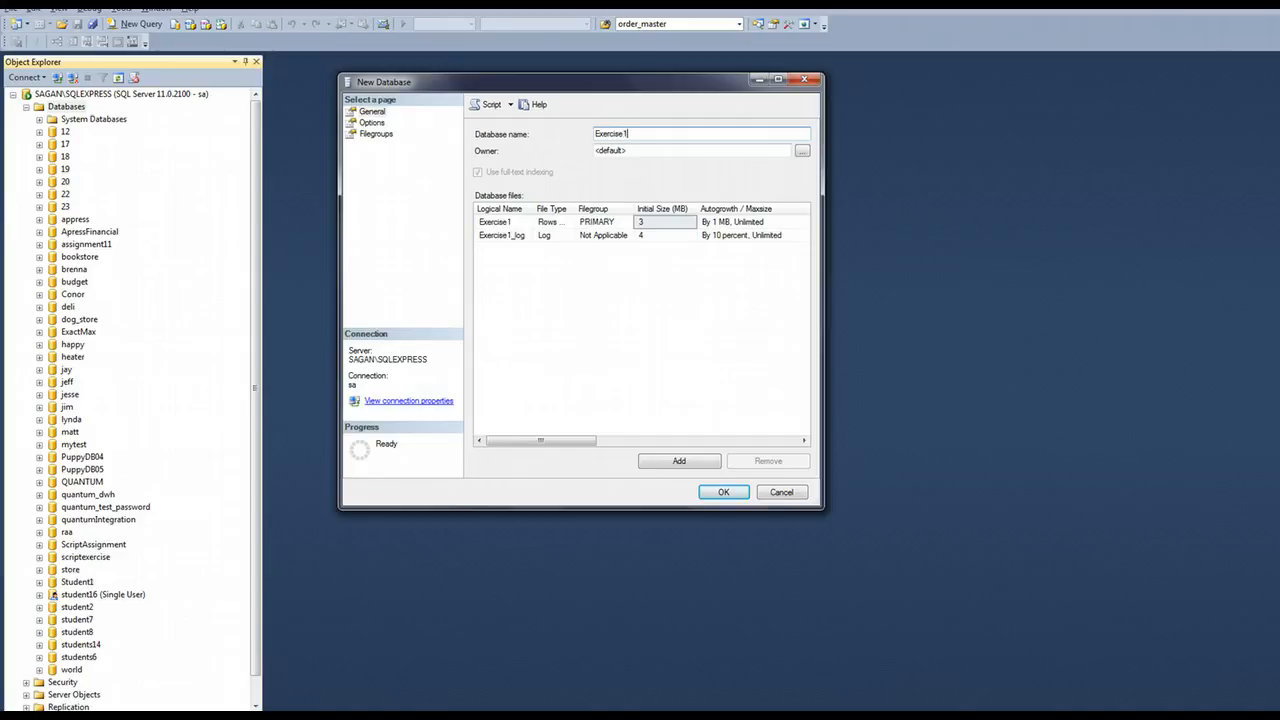
left_click(801, 150)
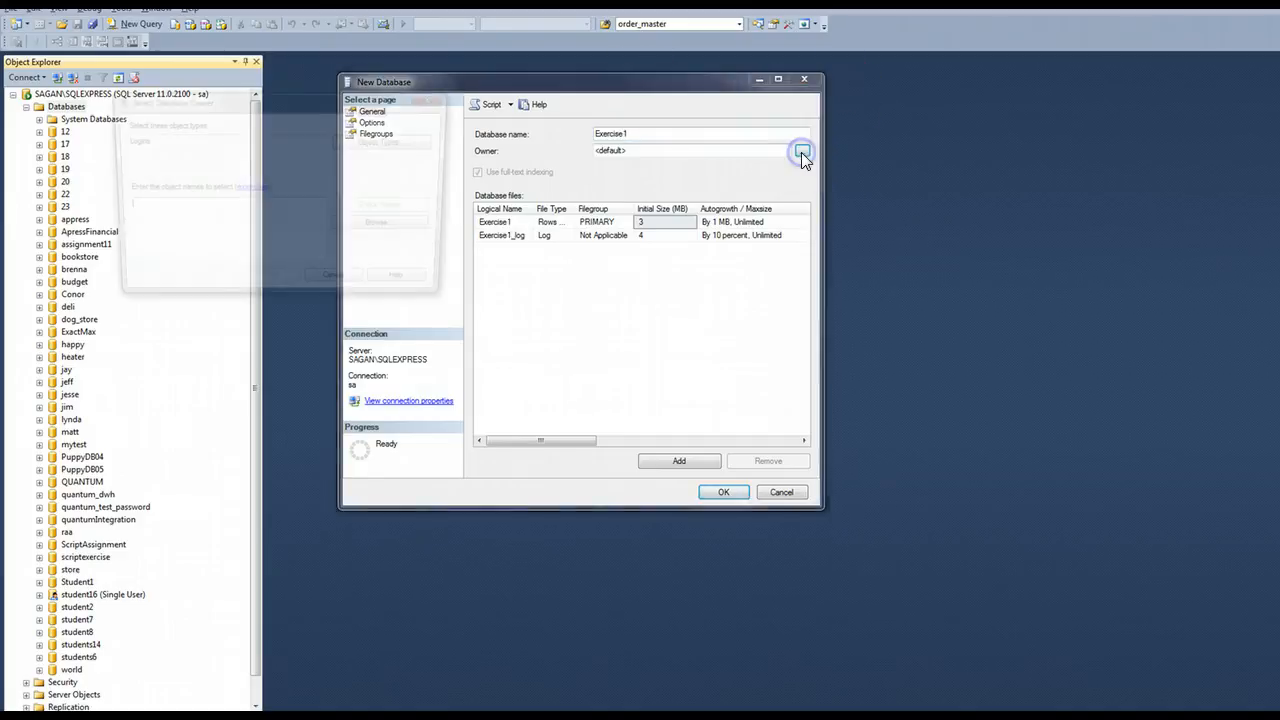
left_click(802, 150)
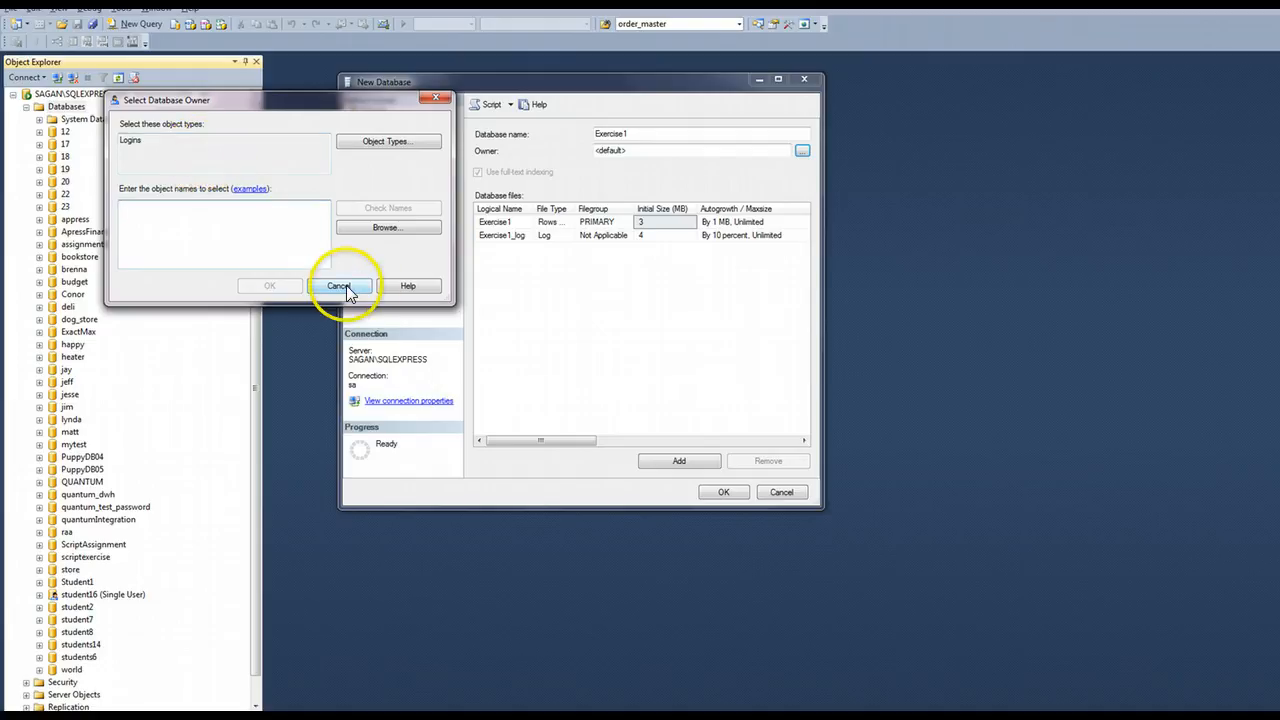
left_click(338, 286)
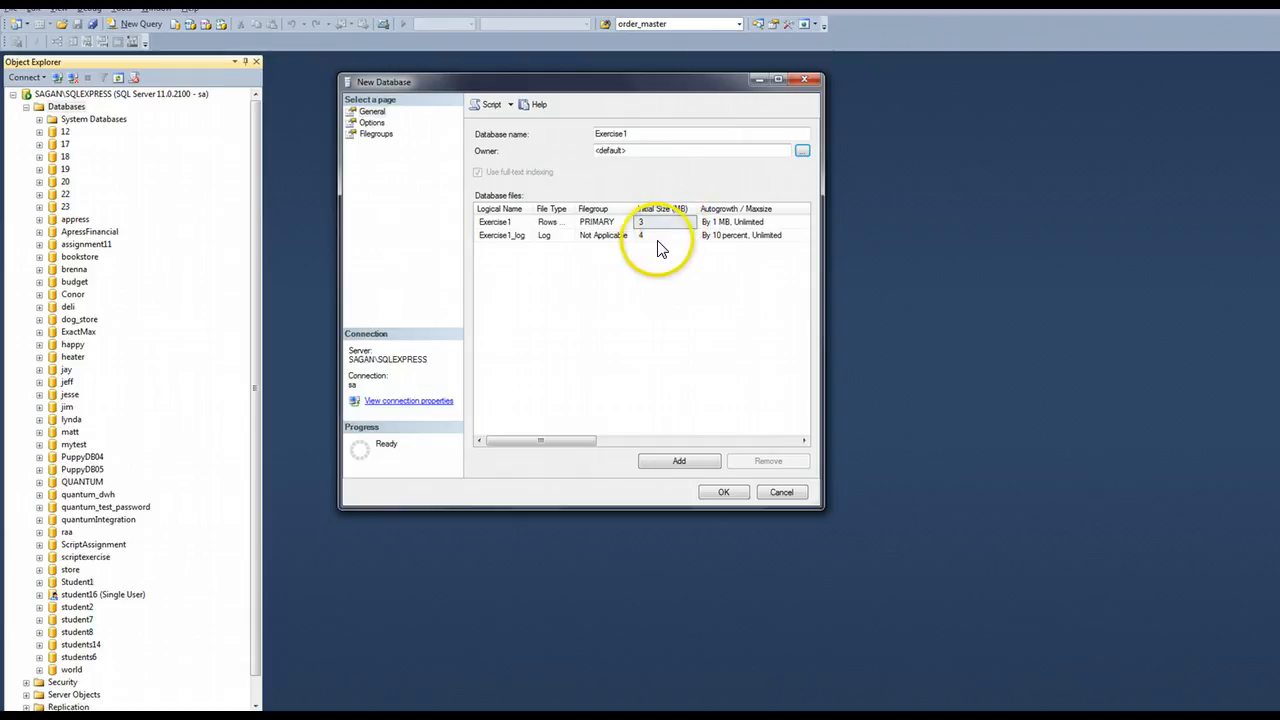
mouse_move(667, 248)
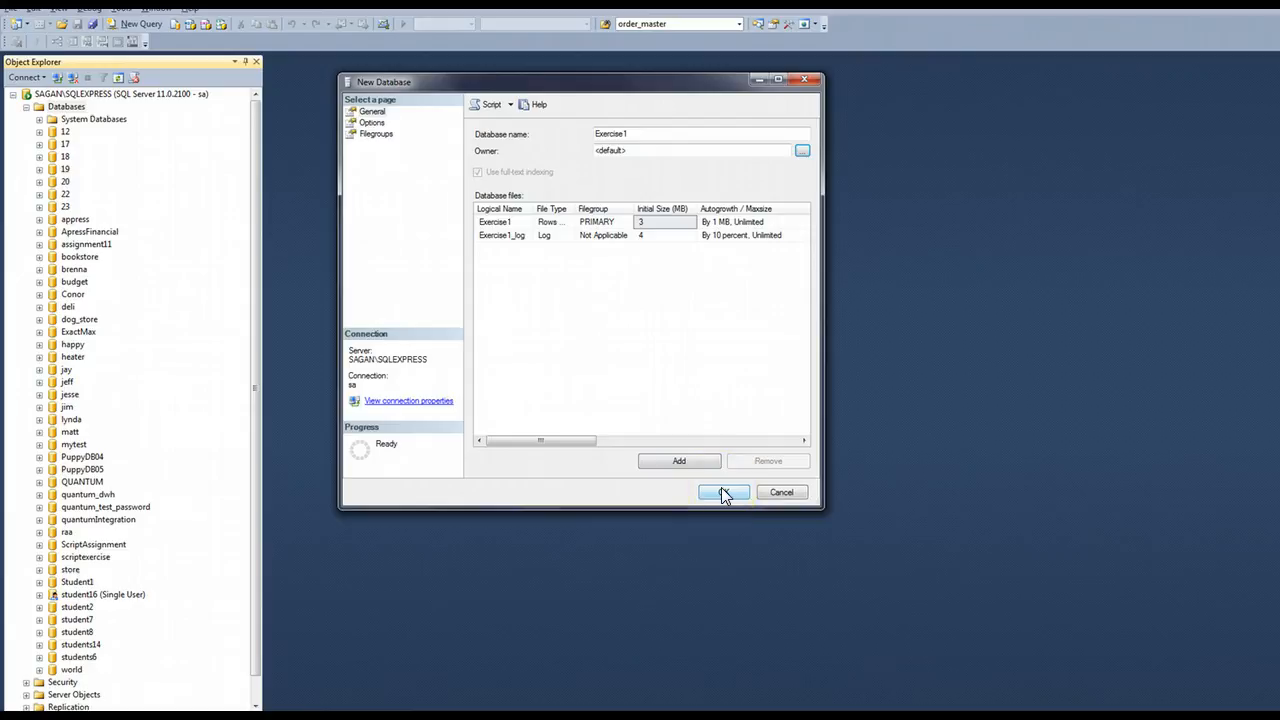
left_click(724, 491)
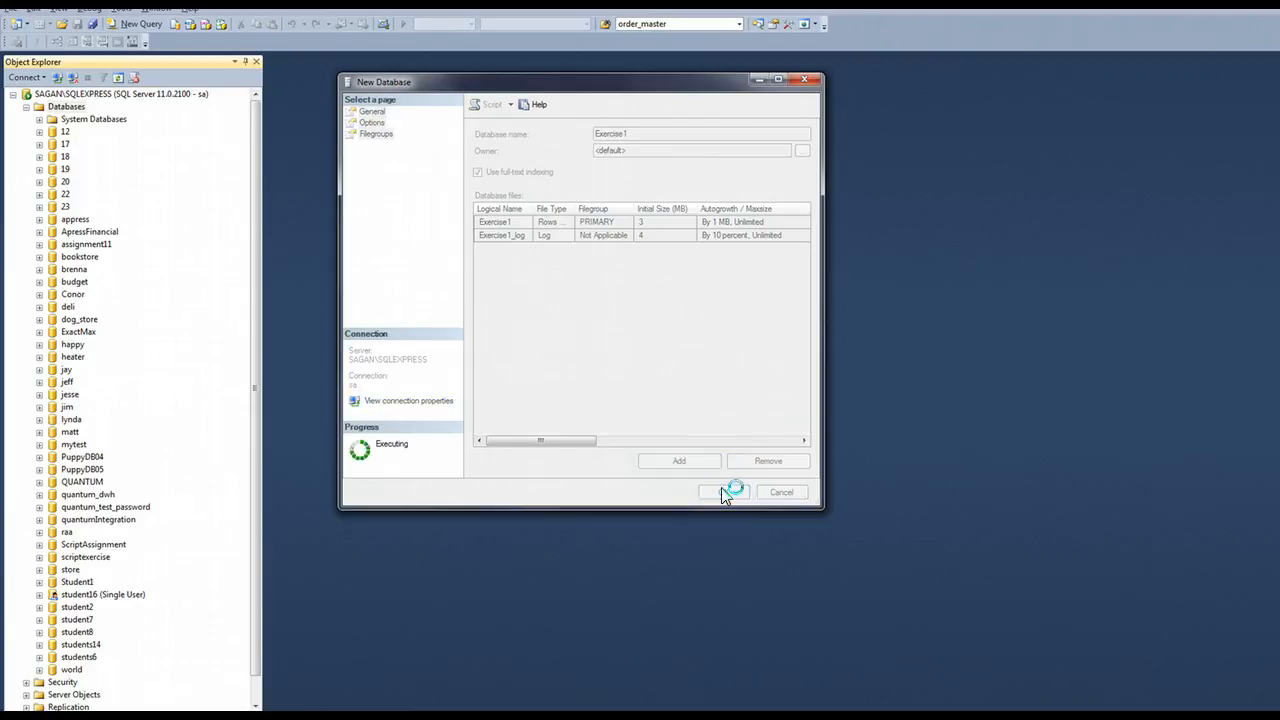
Step: Scroll down to Exercise1 and expand the database and its Tables folder
left_click(722, 492)
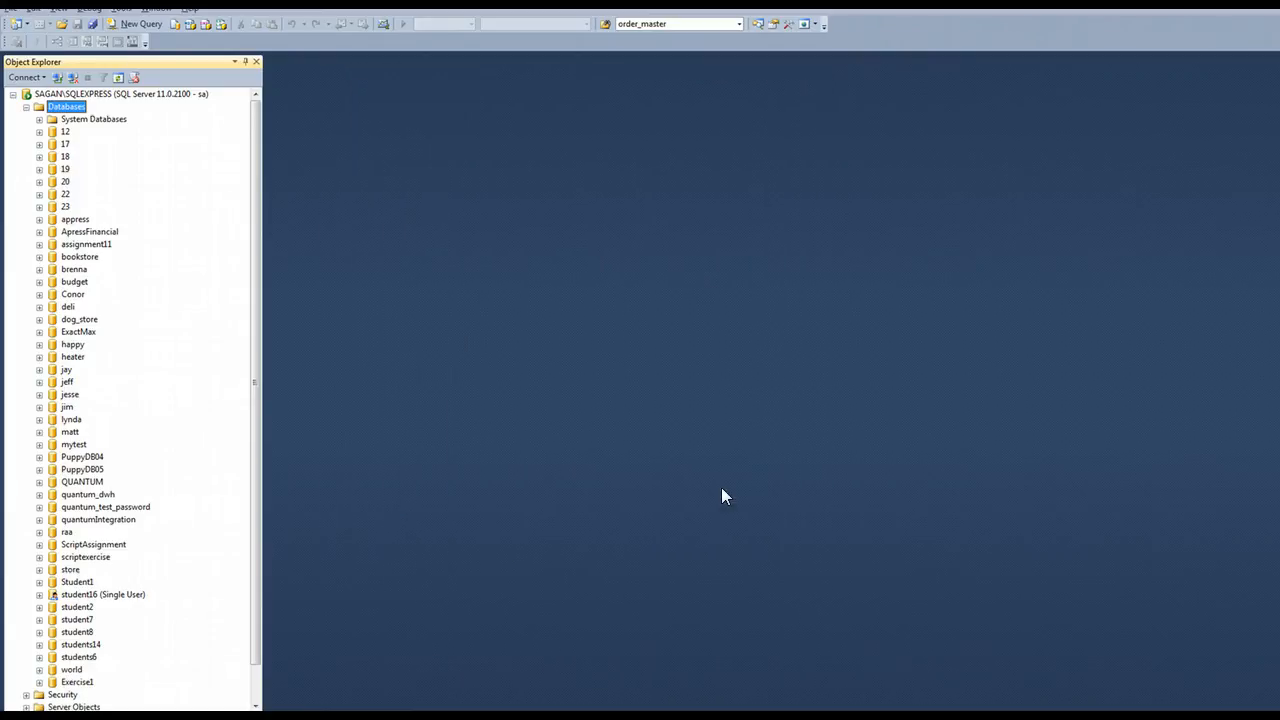
mouse_move(255, 293)
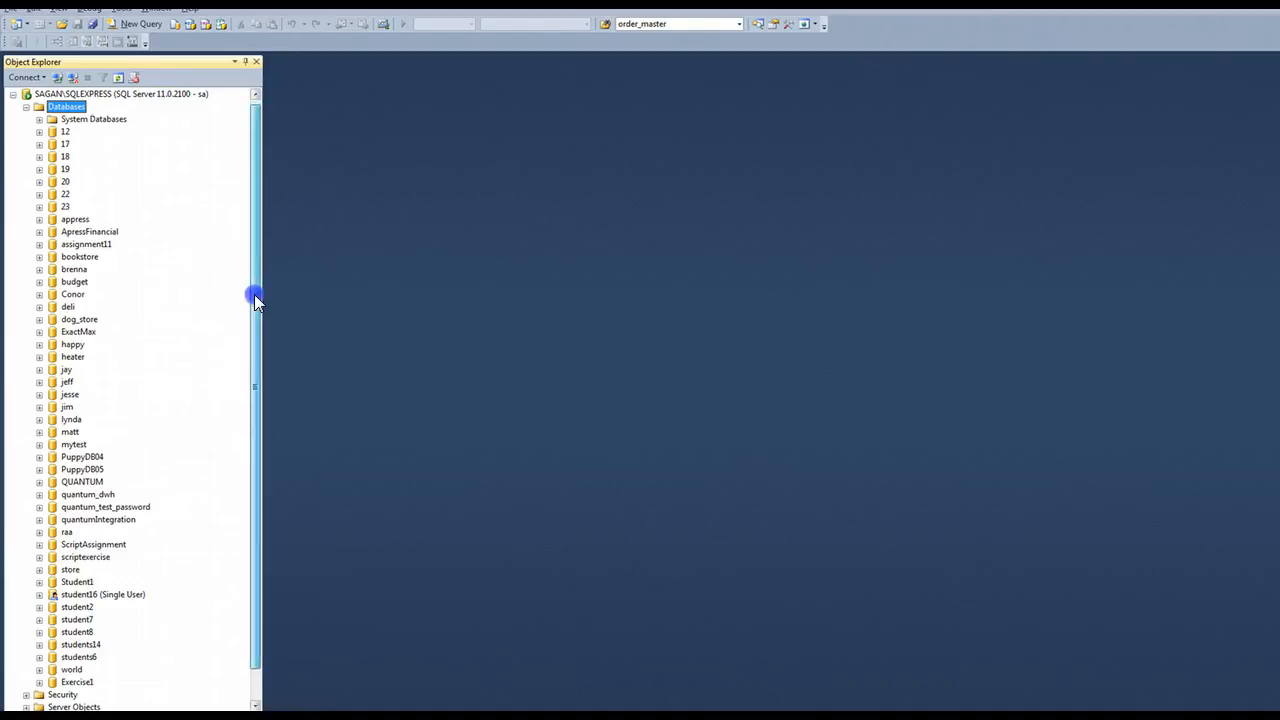
scroll("down", 3)
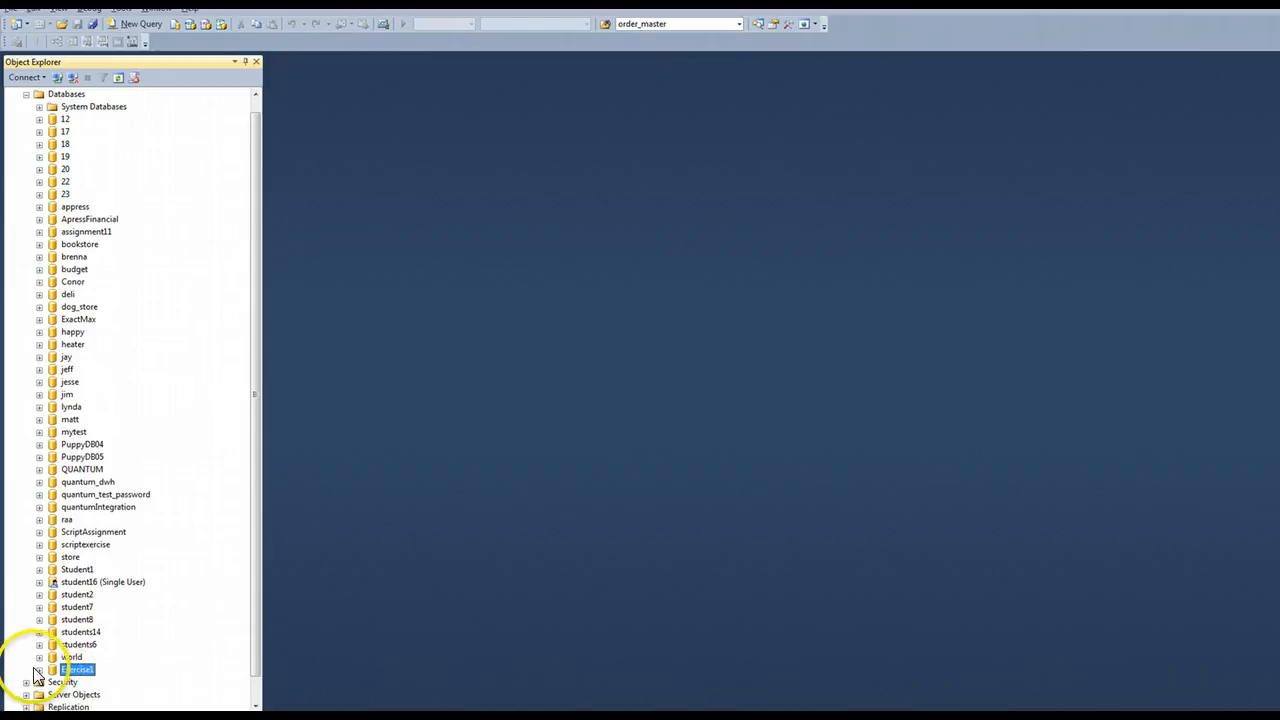
left_click(39, 669)
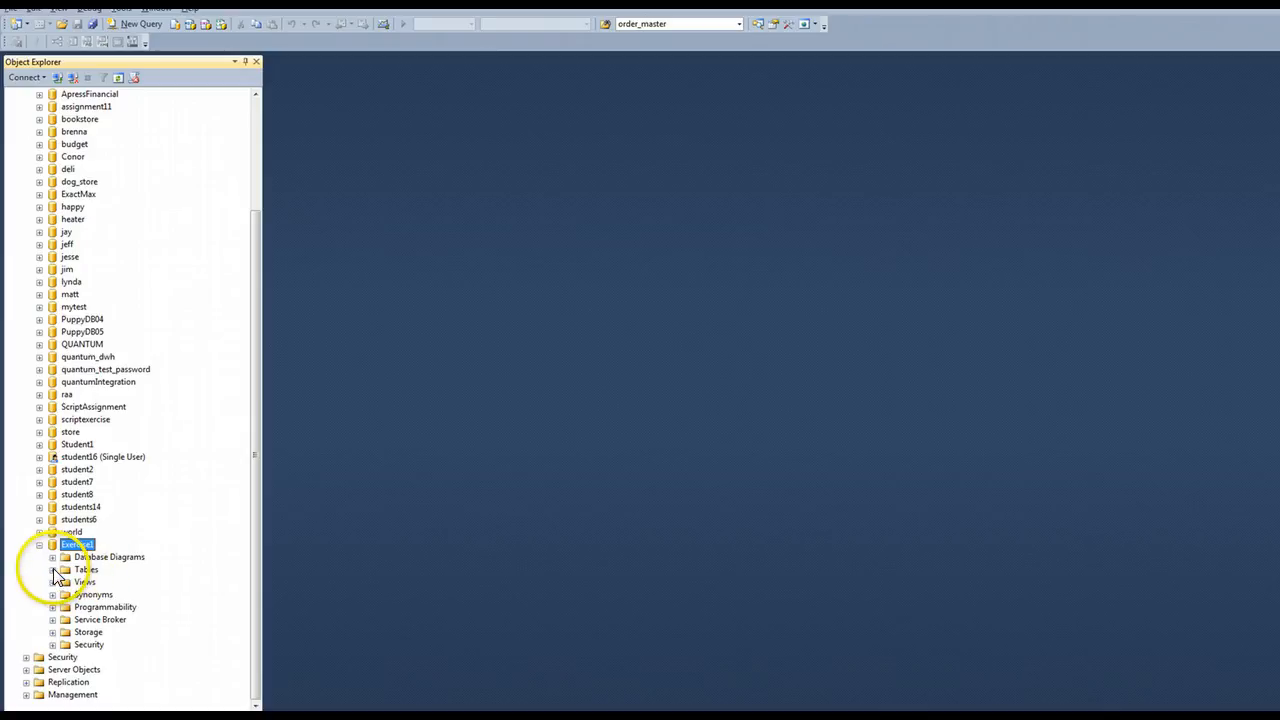
left_click(52, 569)
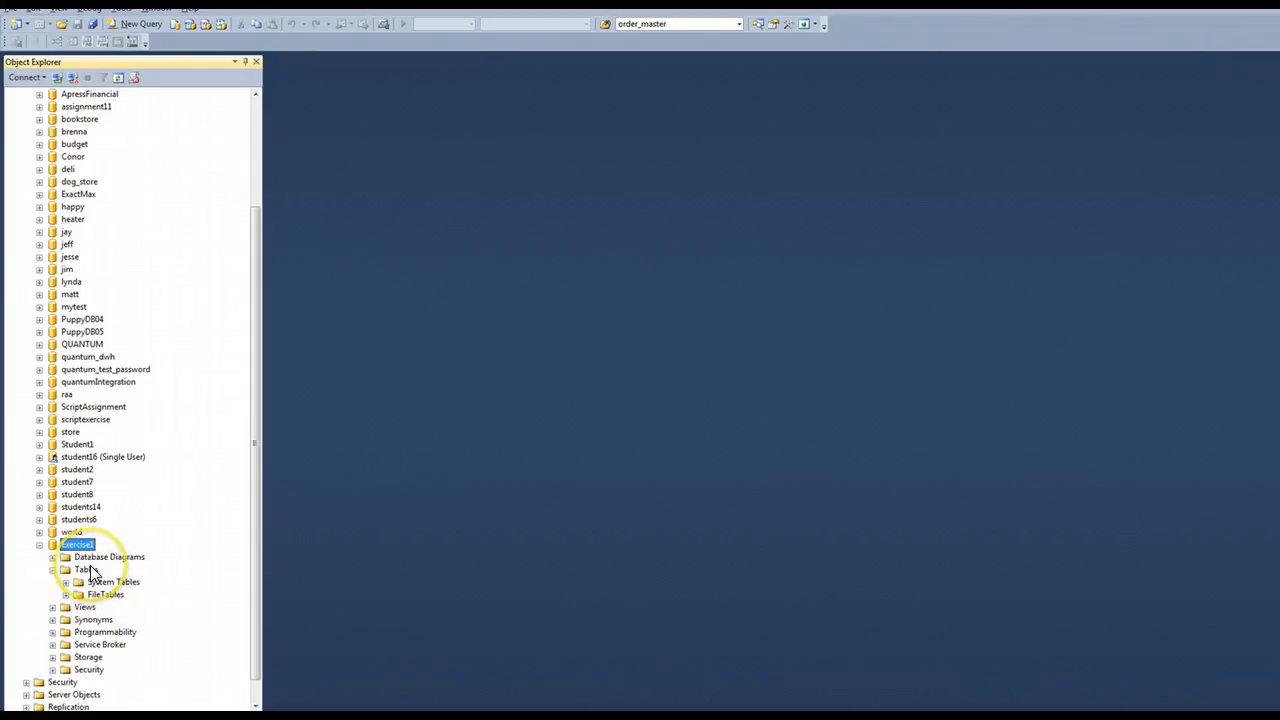
left_click(74, 569)
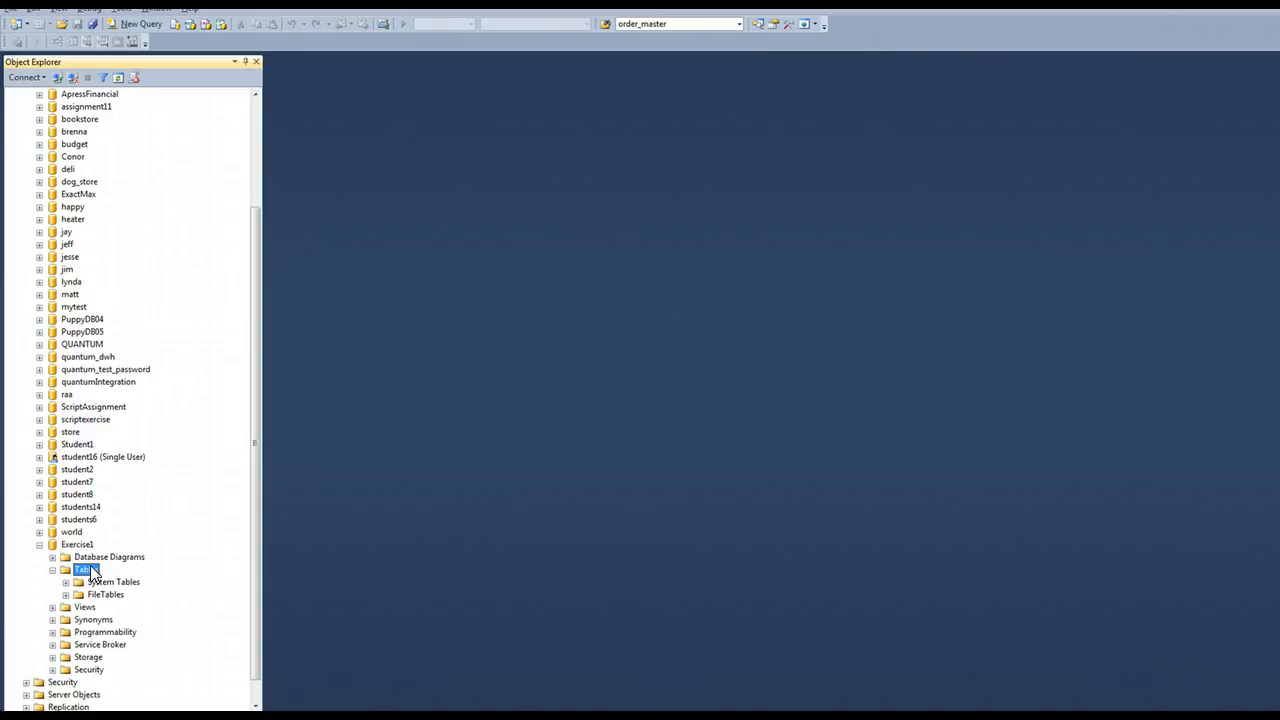
Step: Open a New Table designer under Exercise1's Tables and select the first column name cell
right_click(82, 569)
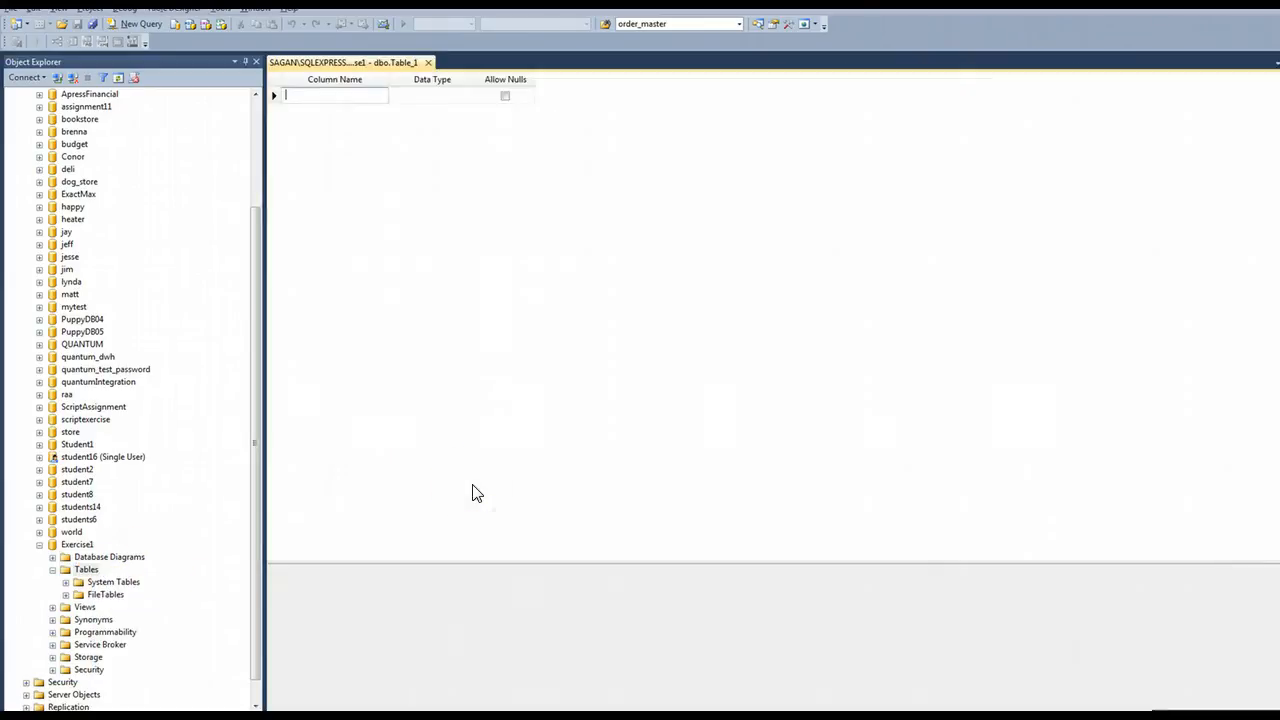
left_click(330, 95)
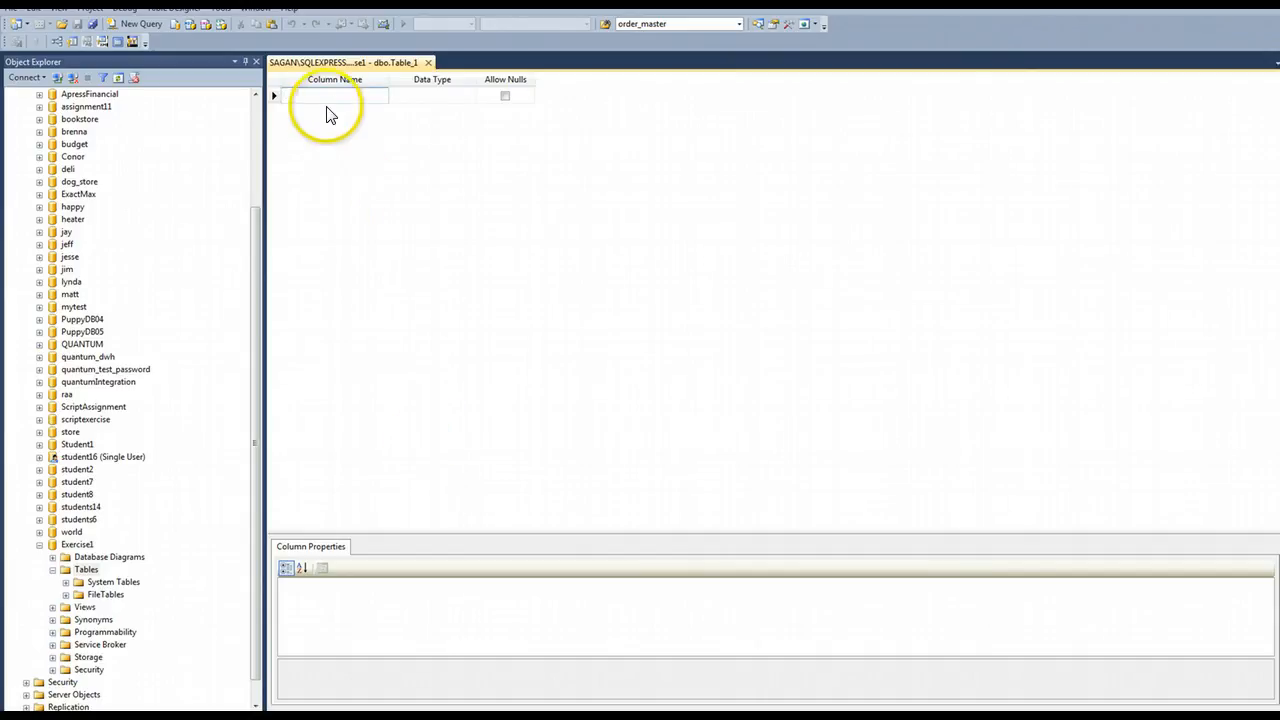
left_click(335, 95)
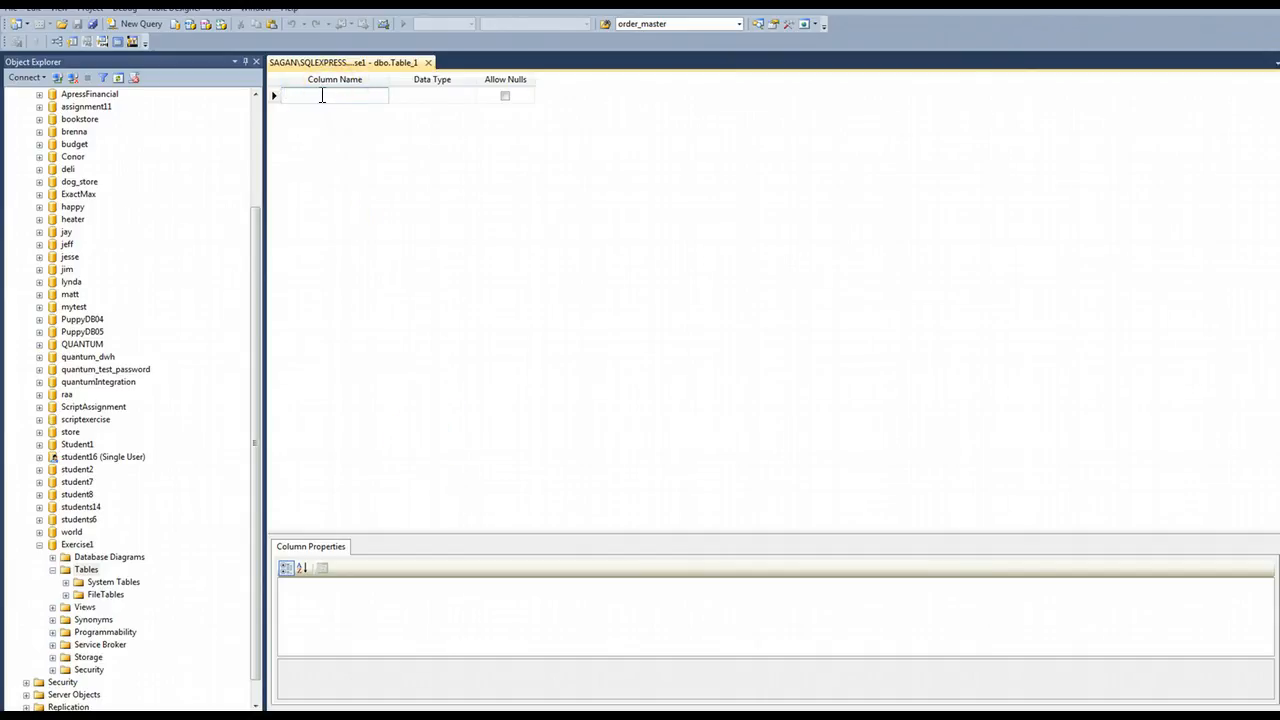
mouse_move(455, 107)
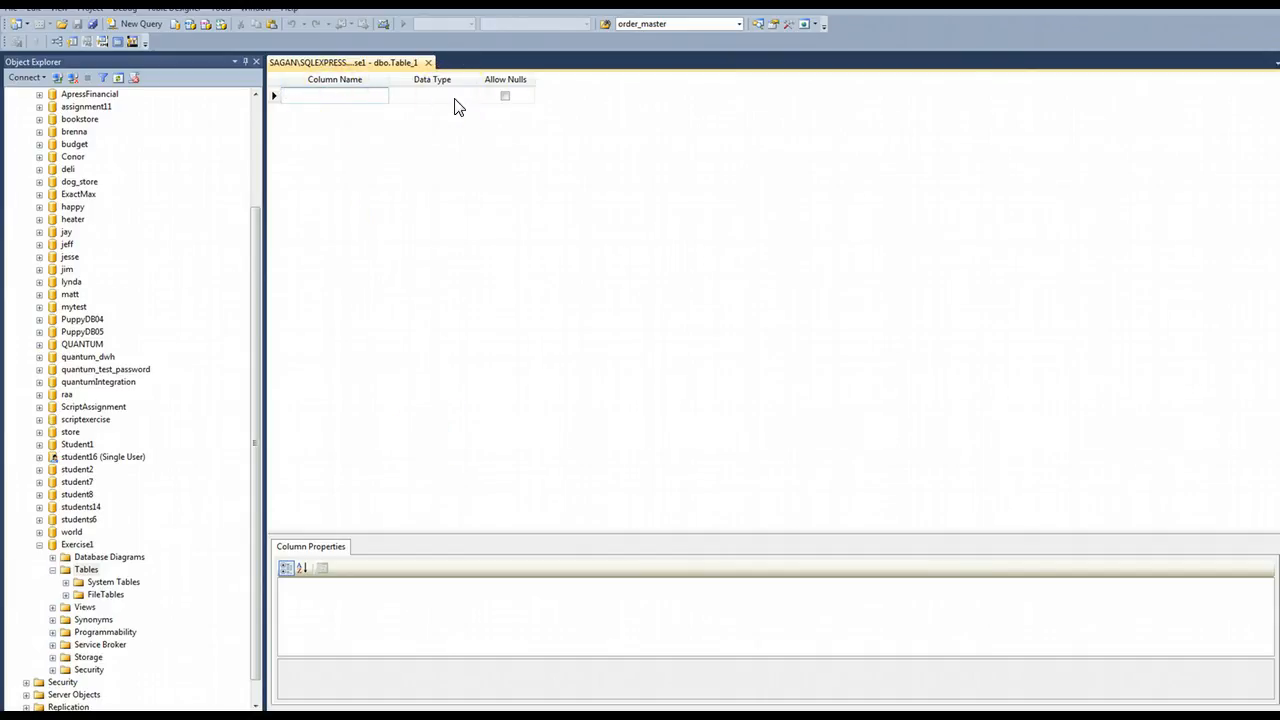
left_click(335, 95)
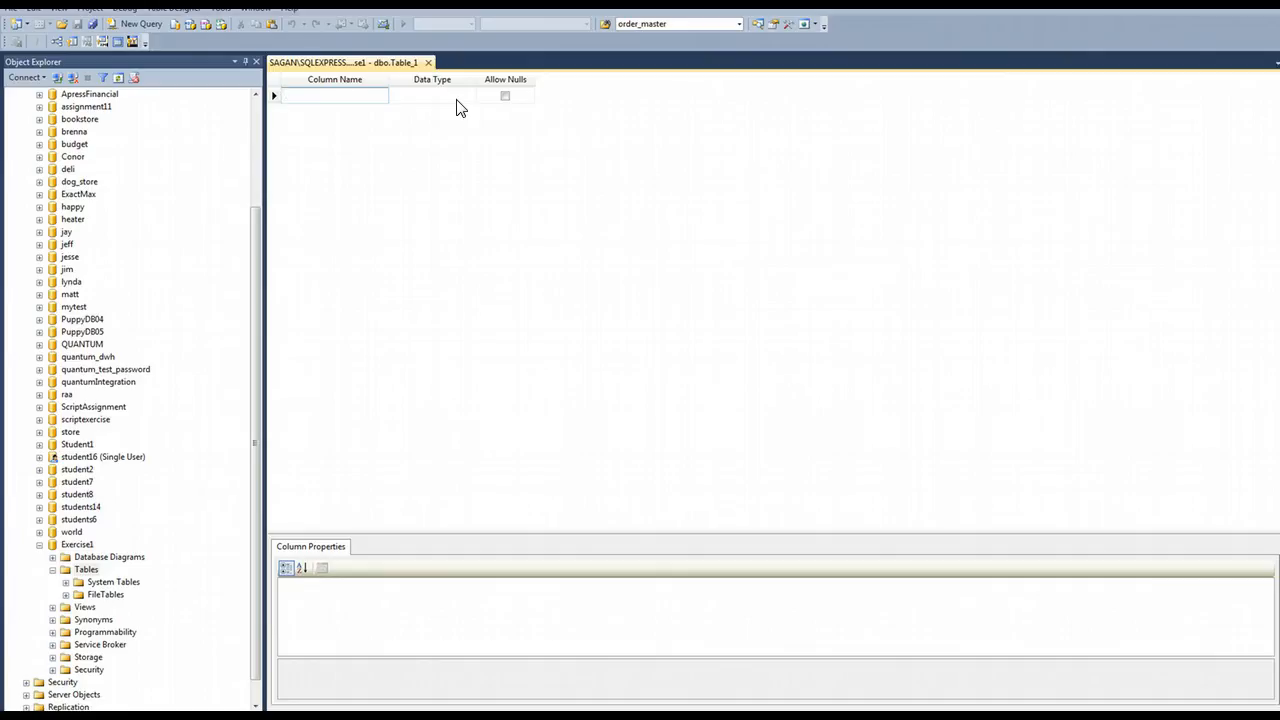
left_click(335, 95)
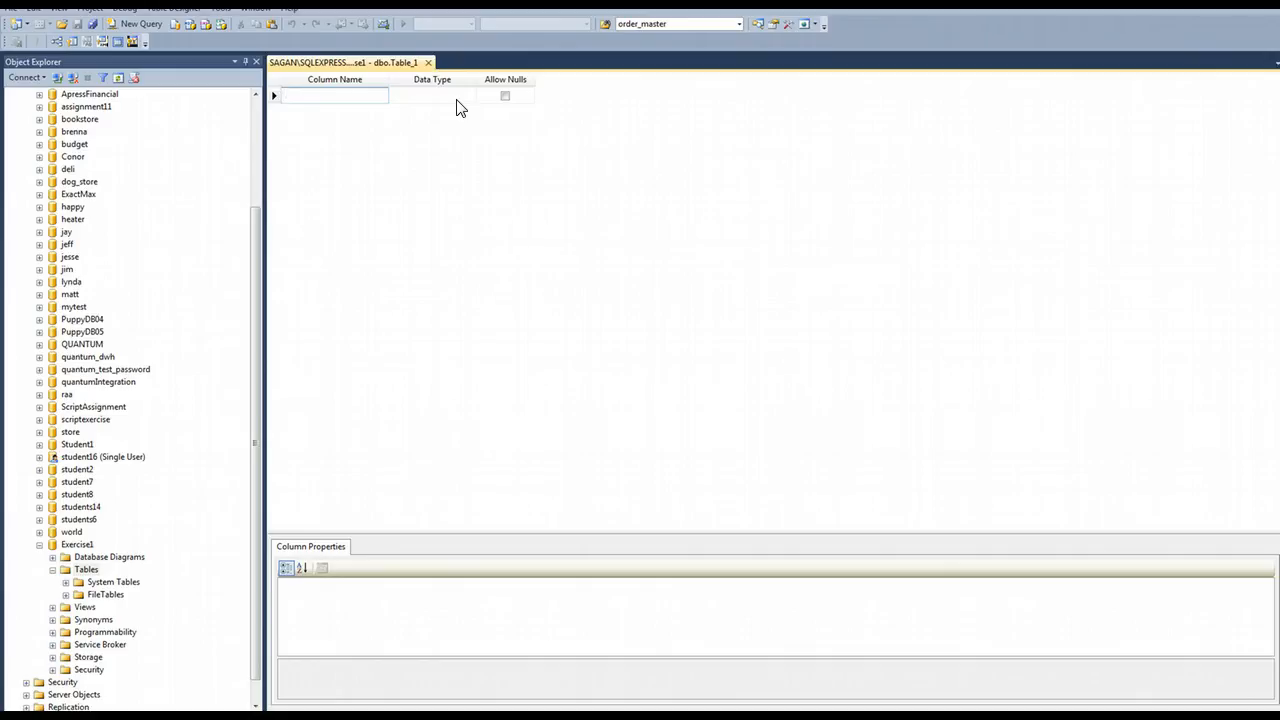
left_click(335, 95)
type("ISBN")
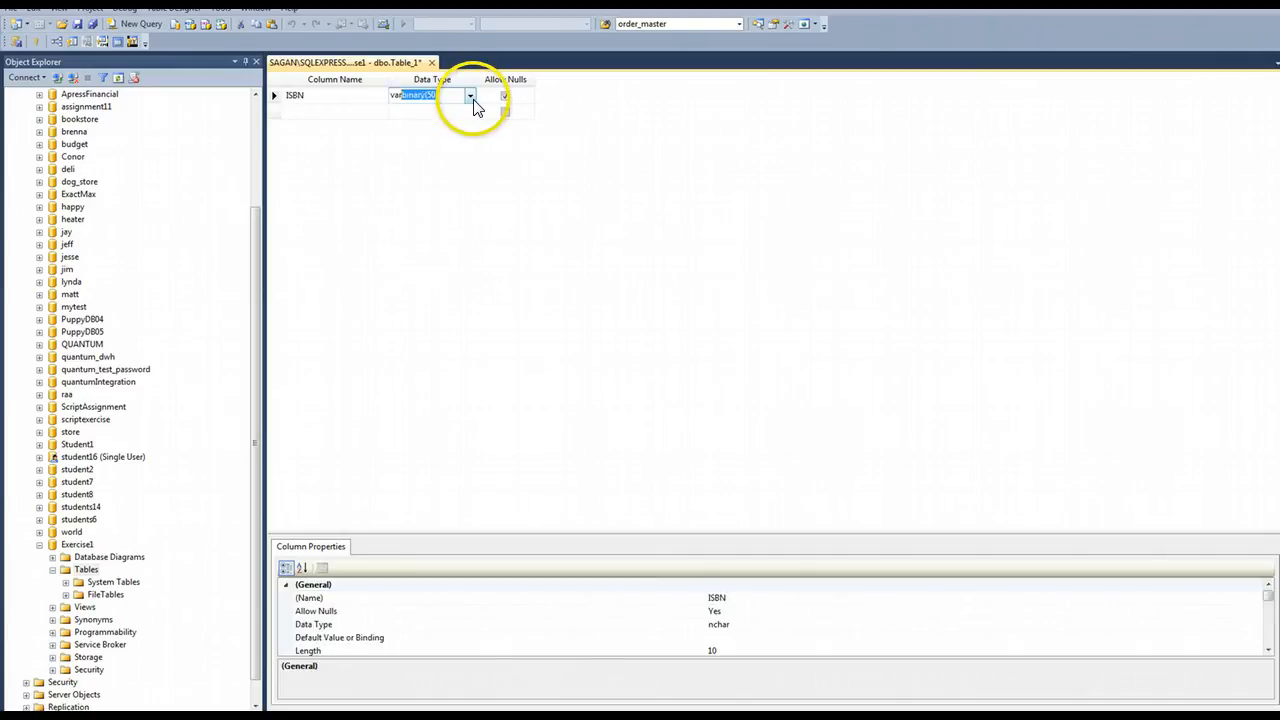
Step: Make the ISBN column varchar(200) with Allow Nulls unchecked
left_click(470, 95)
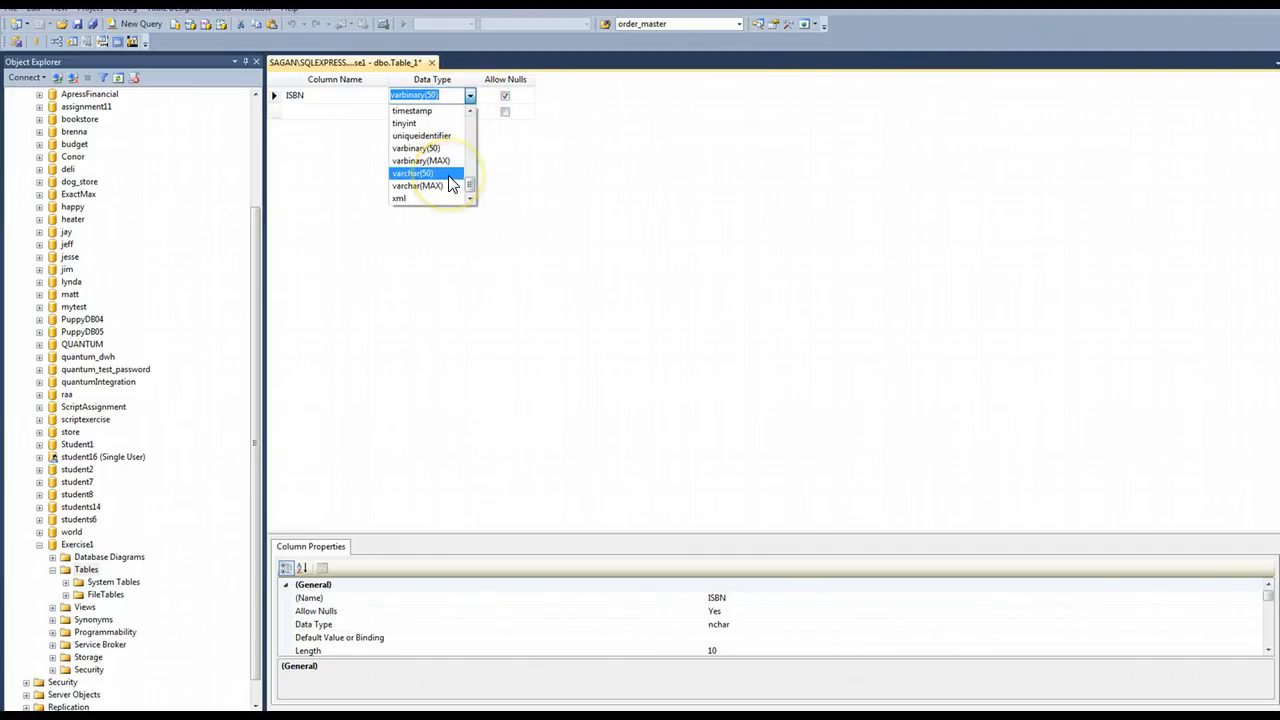
left_click(412, 173)
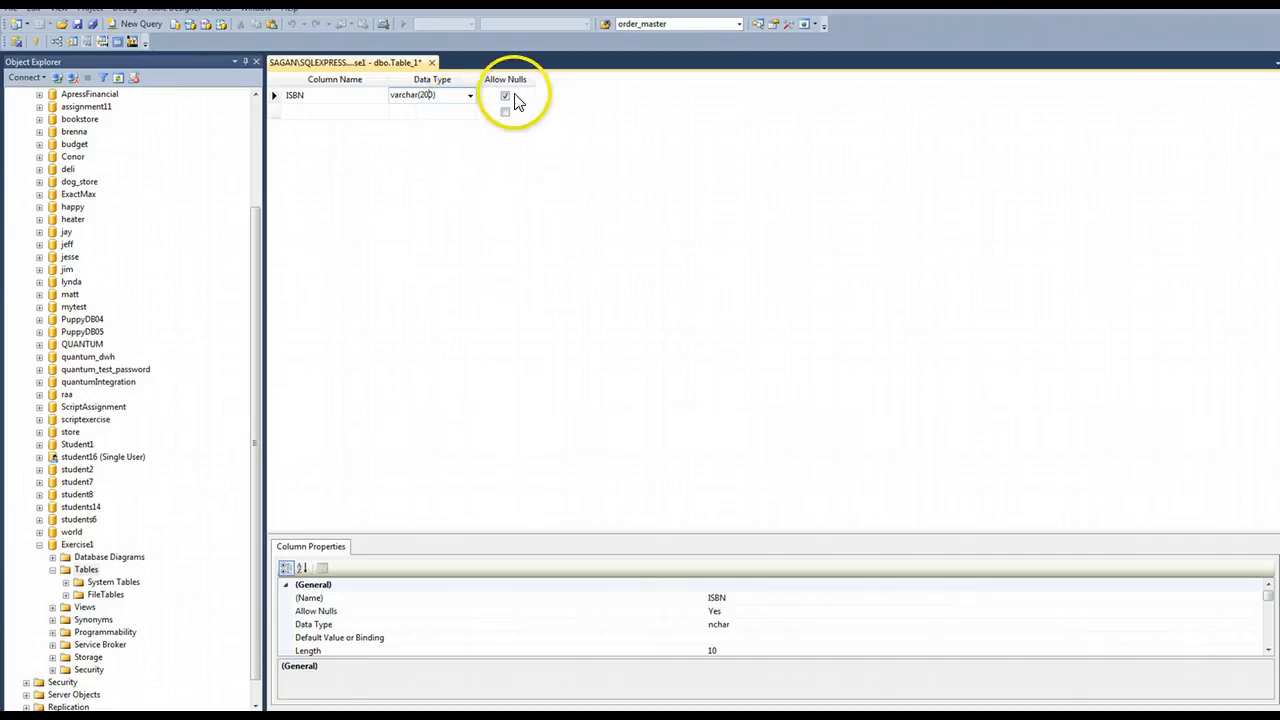
left_click(505, 95)
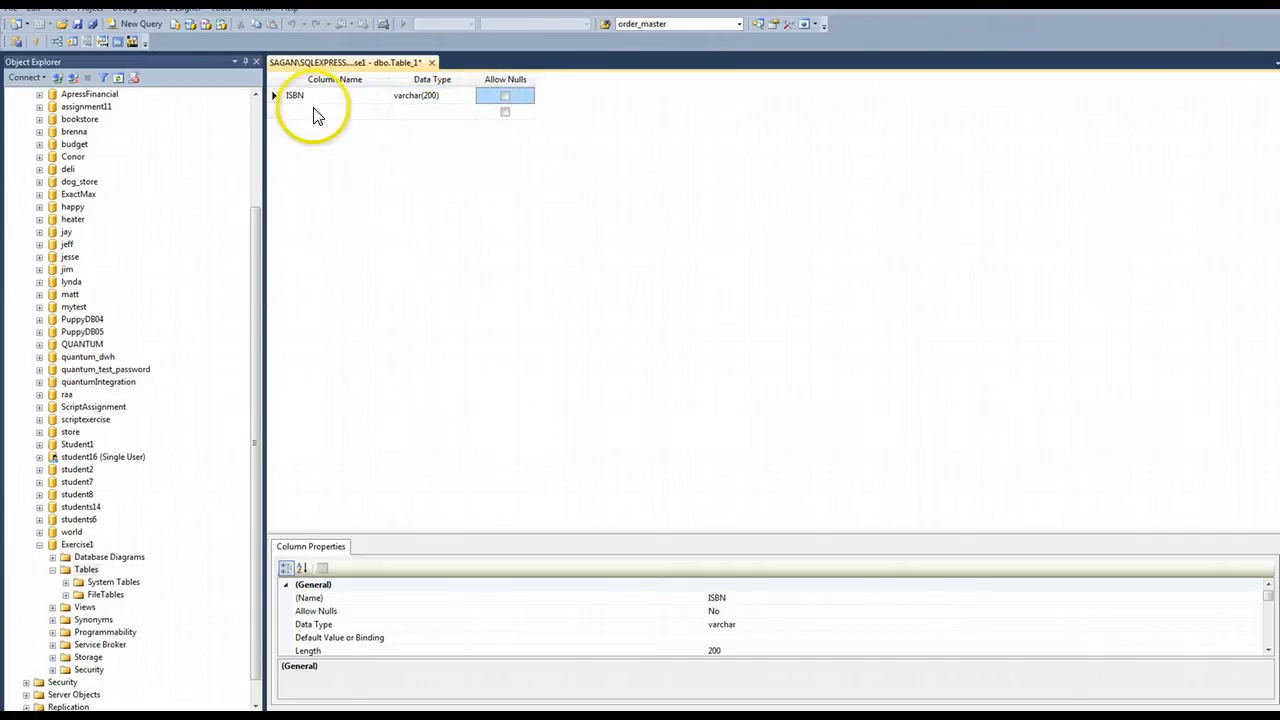
left_click(330, 111)
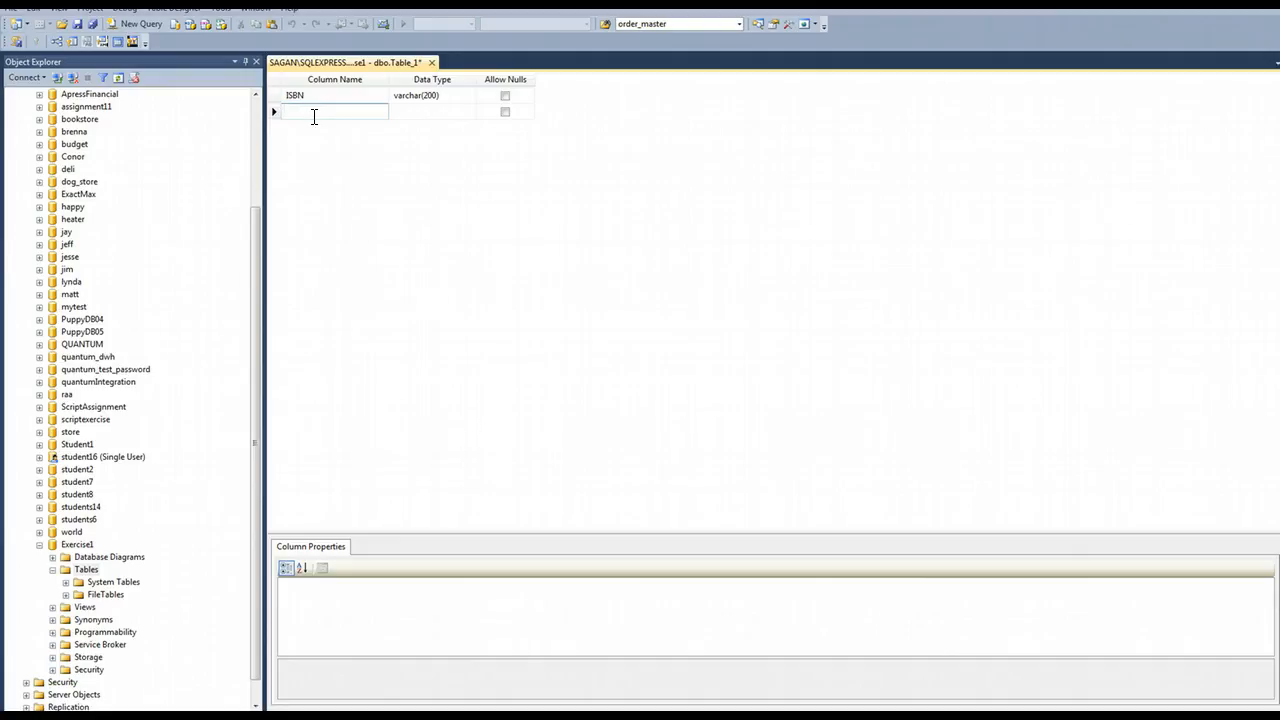
Step: Add a Title column of type varchar(200) with Allow Nulls unchecked
type("Title")
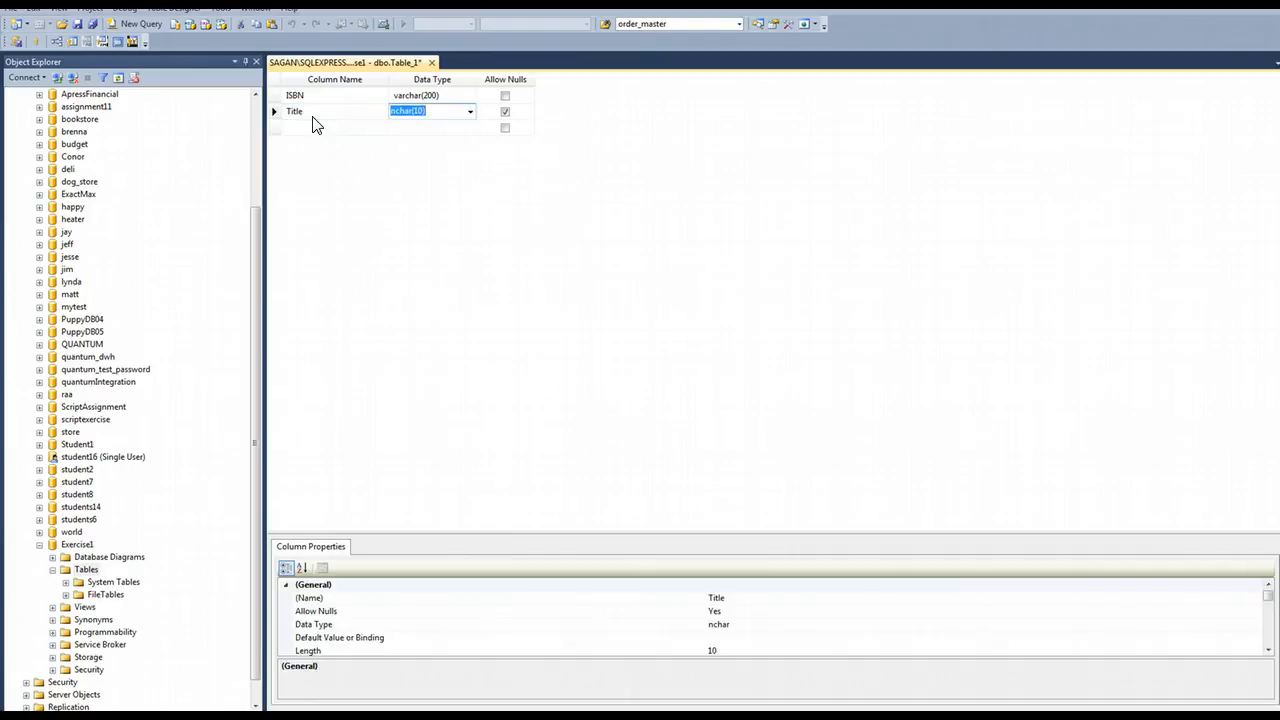
left_click(469, 111)
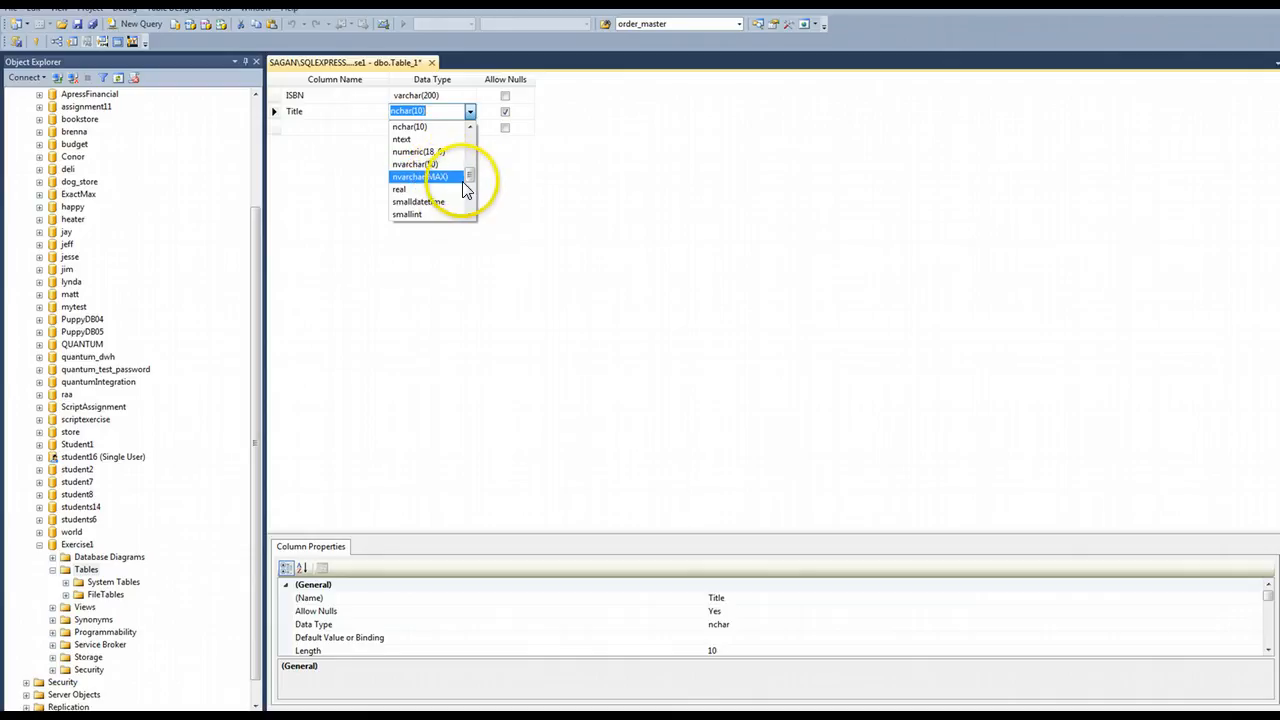
scroll("down", 3)
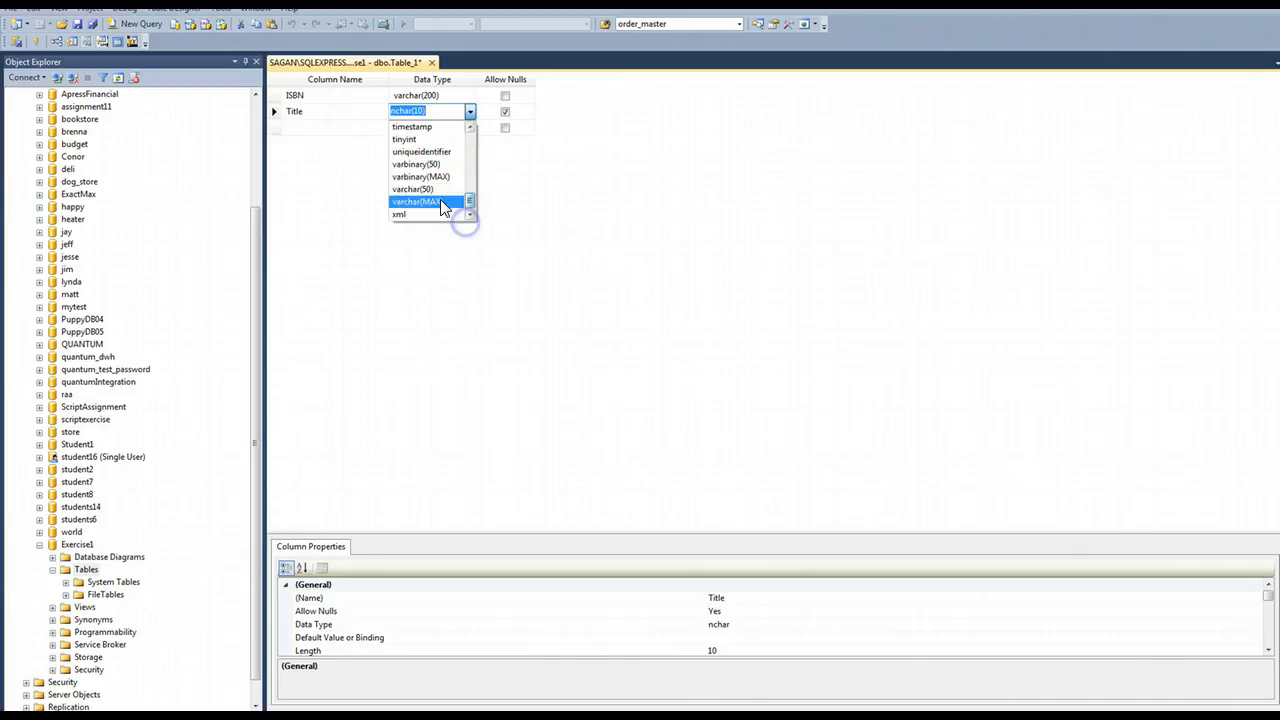
left_click(412, 189)
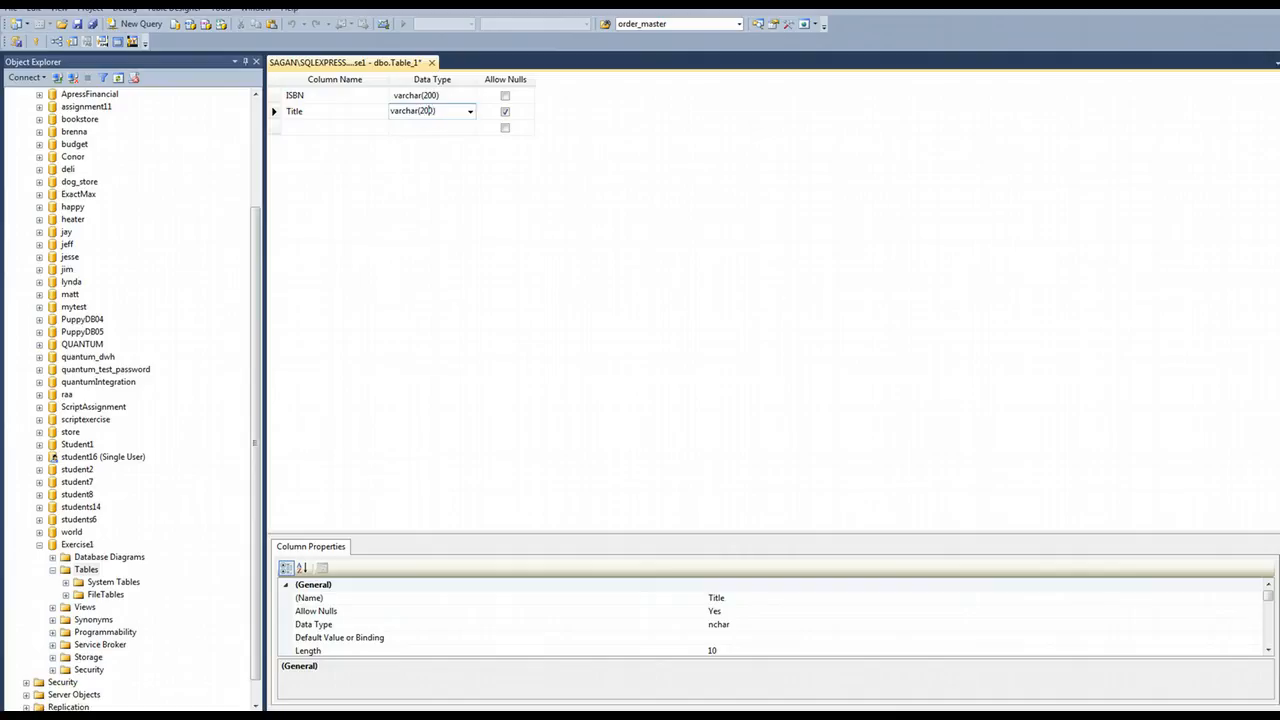
left_click(505, 111)
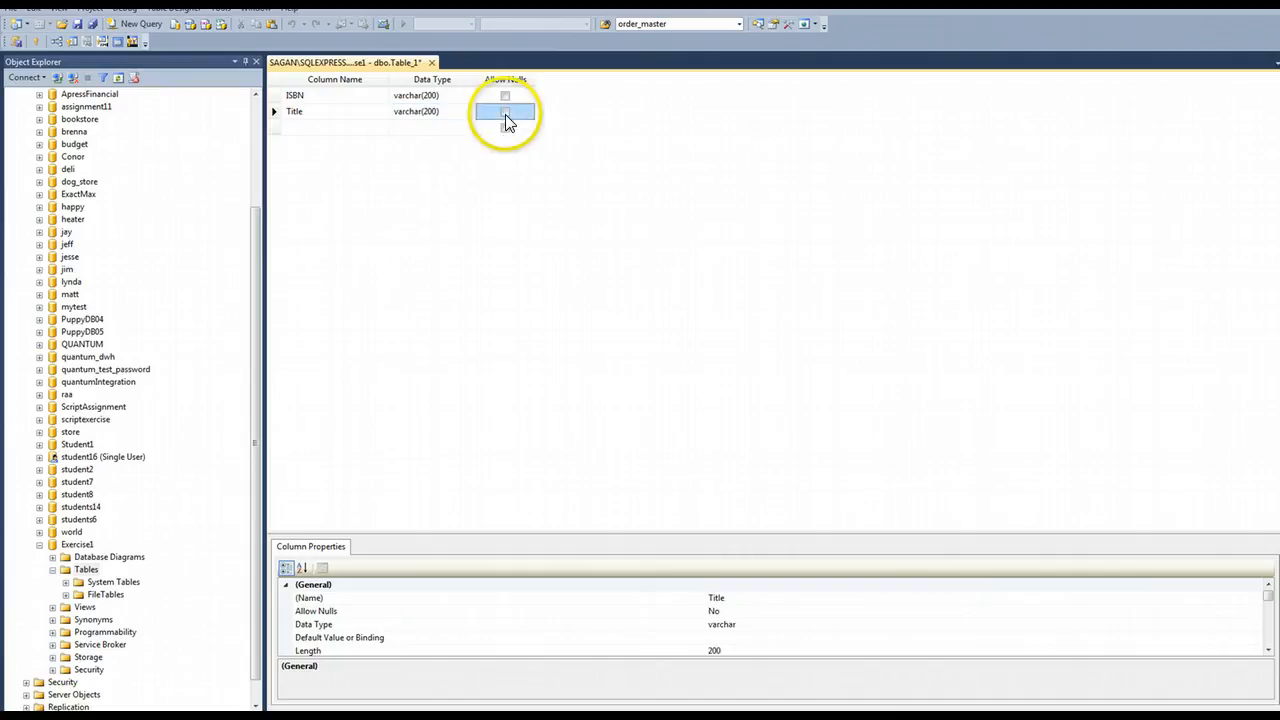
mouse_move(360, 248)
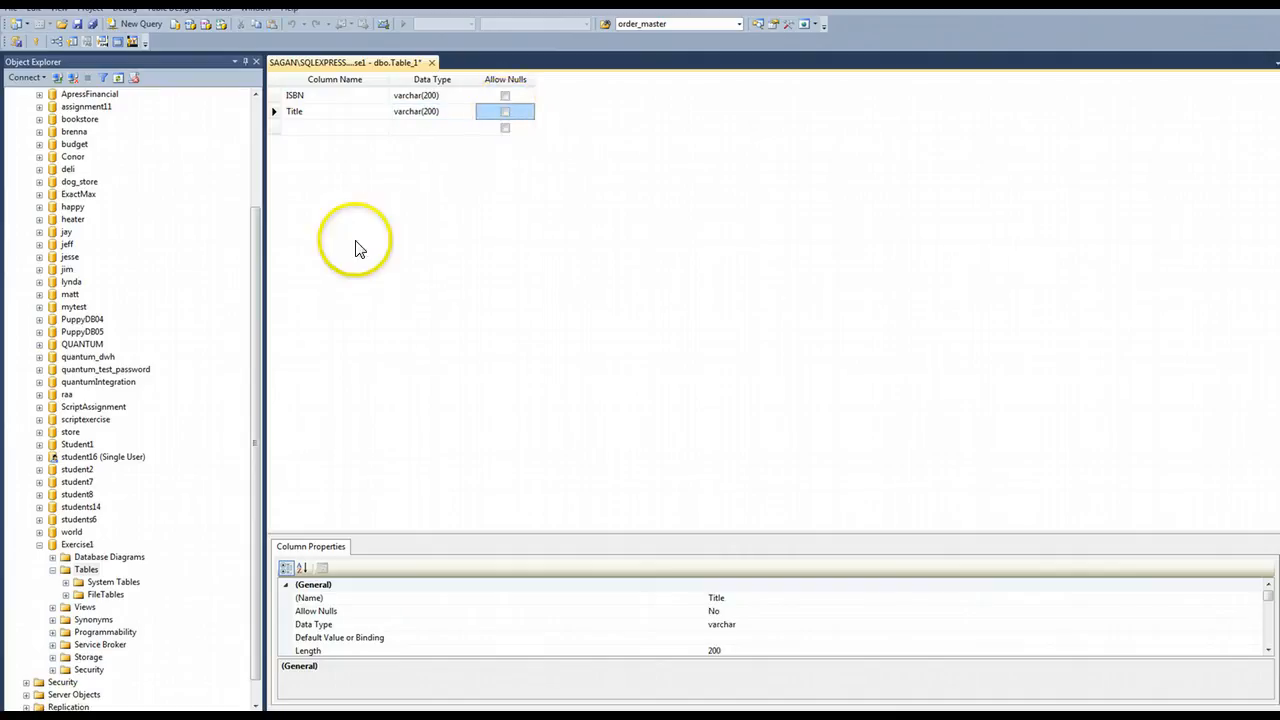
left_click(78, 32)
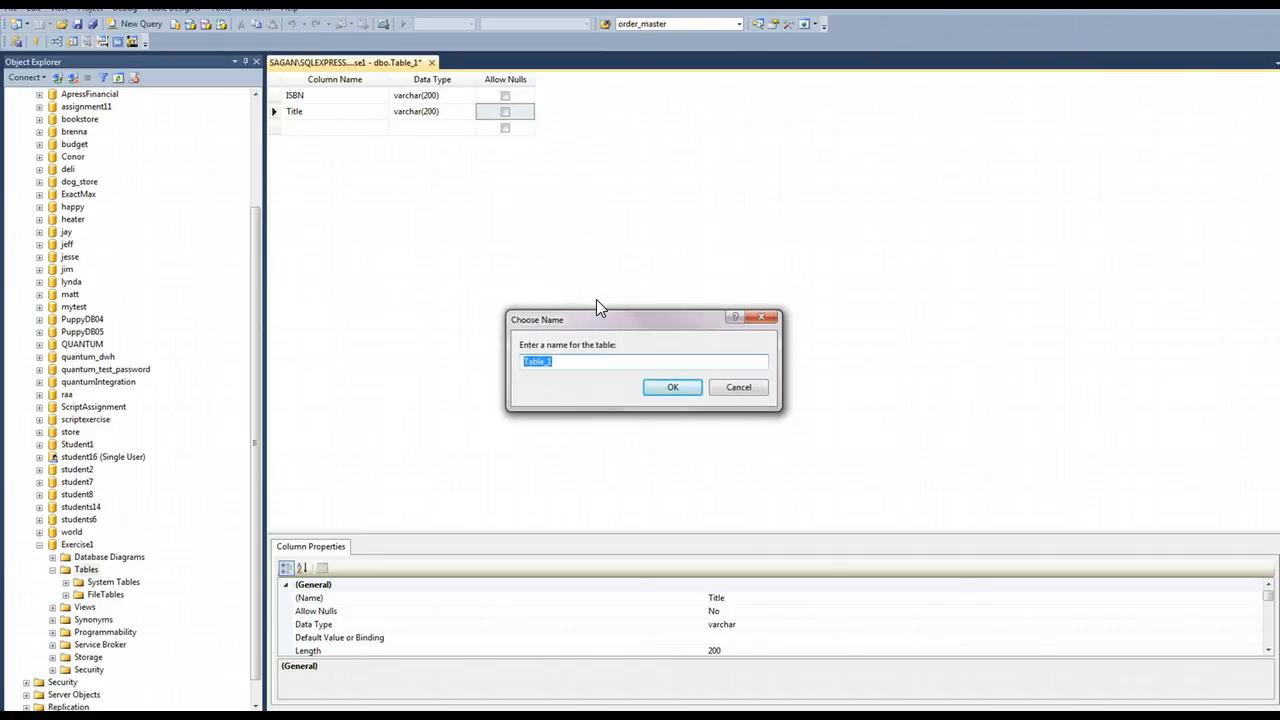
mouse_move(575, 337)
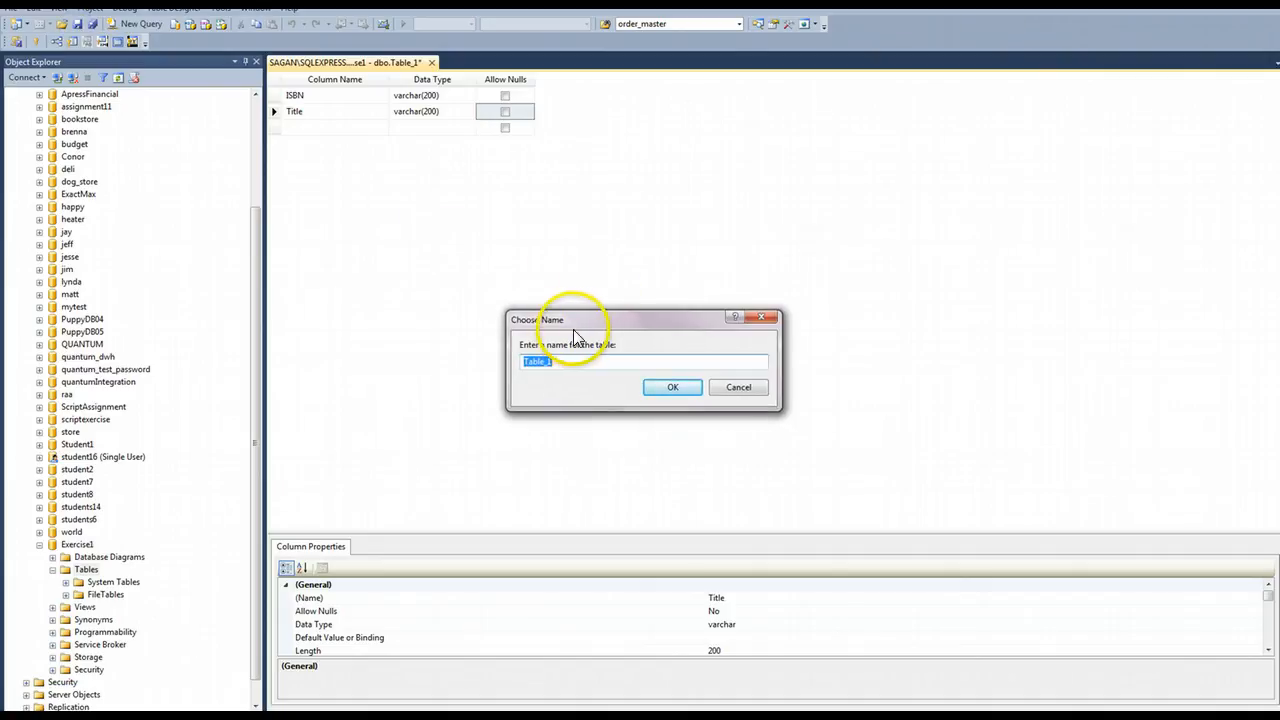
mouse_move(583, 378)
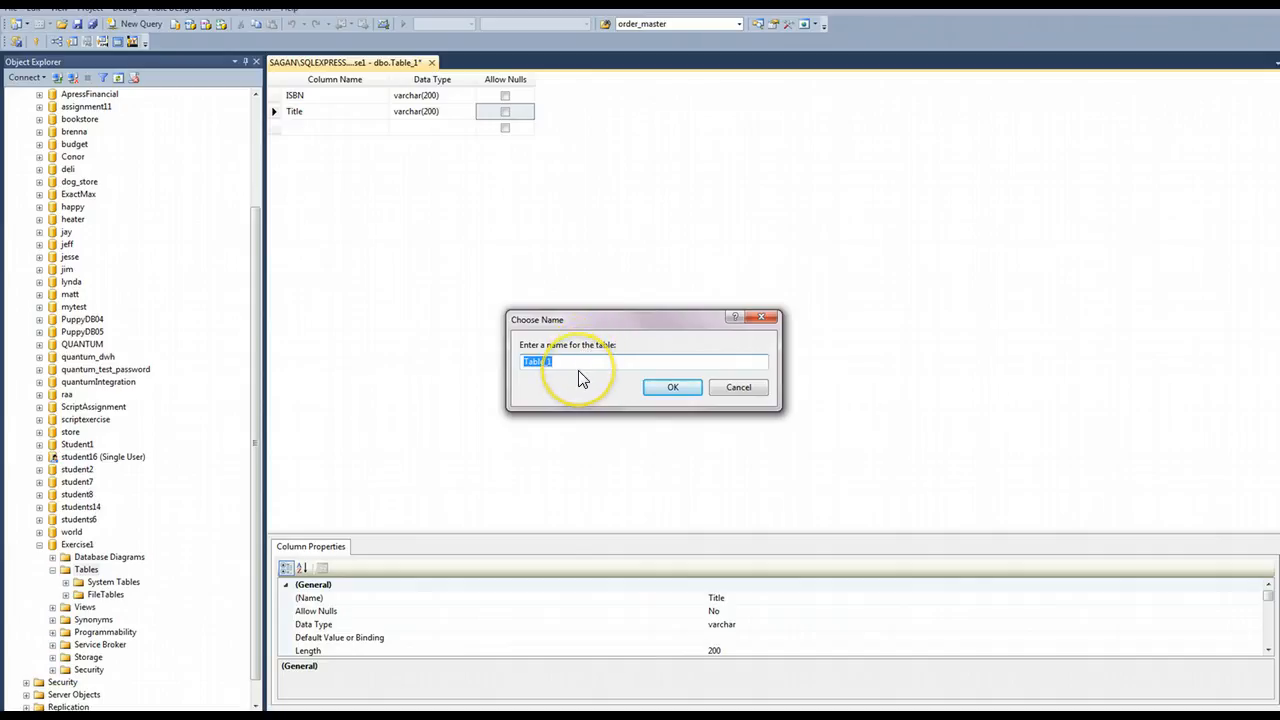
Step: Enter Book as the table name in the Choose Name dialog and confirm
type("Book")
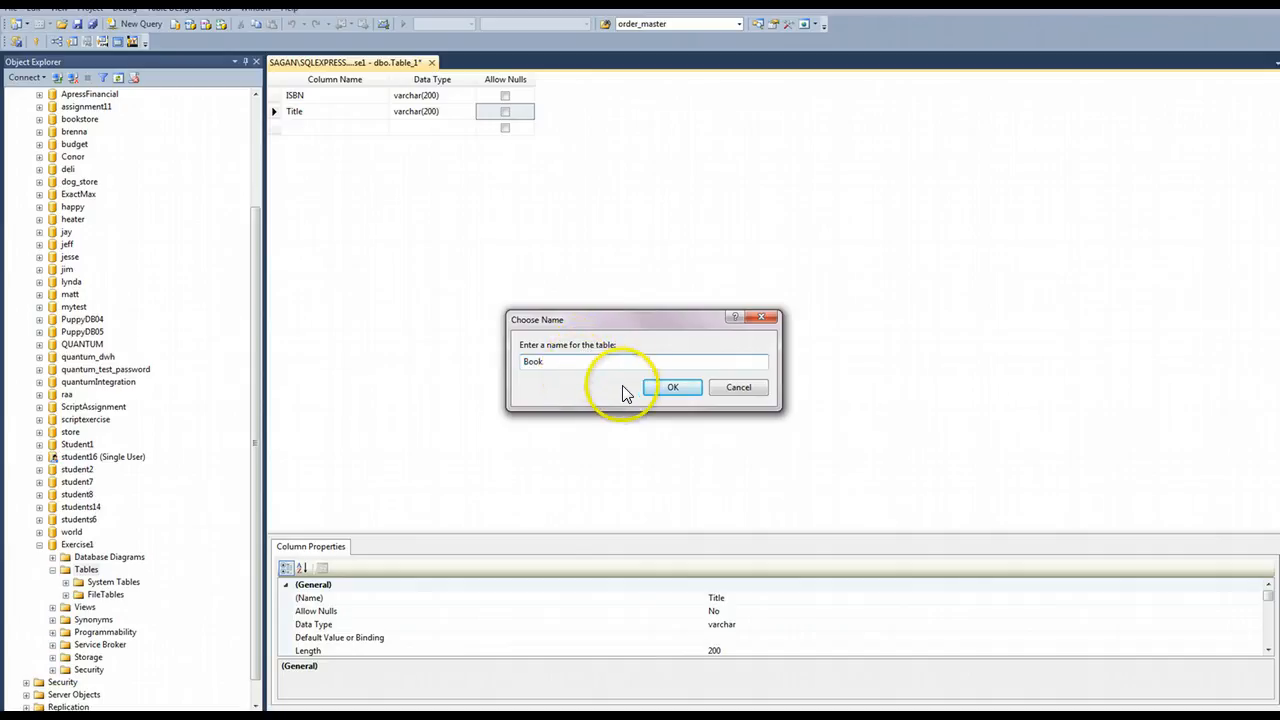
left_click(672, 387)
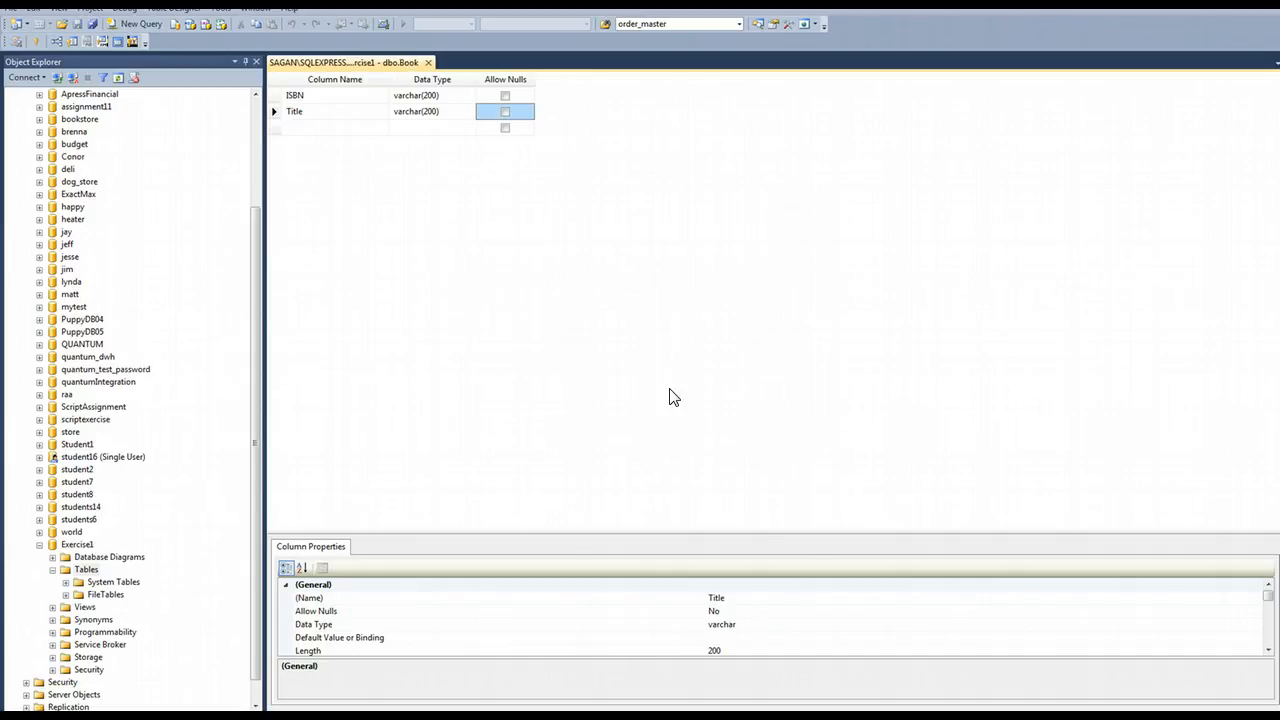
mouse_move(643, 385)
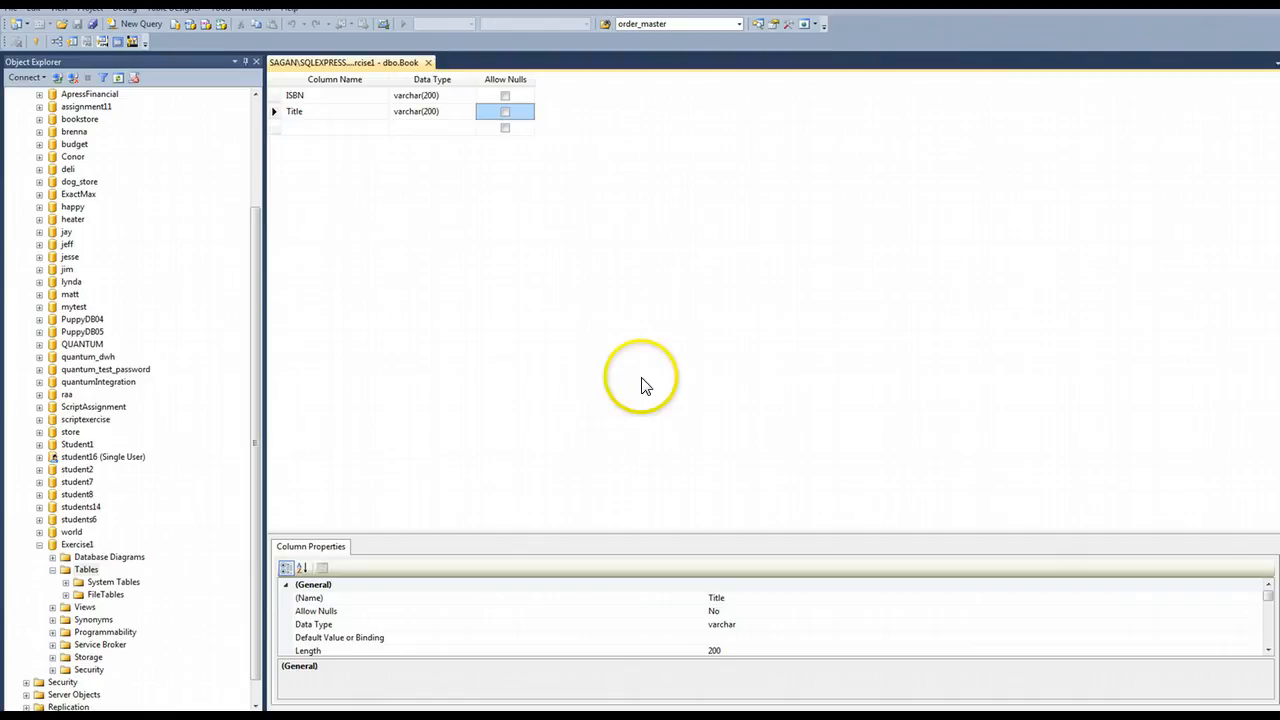
mouse_move(485, 315)
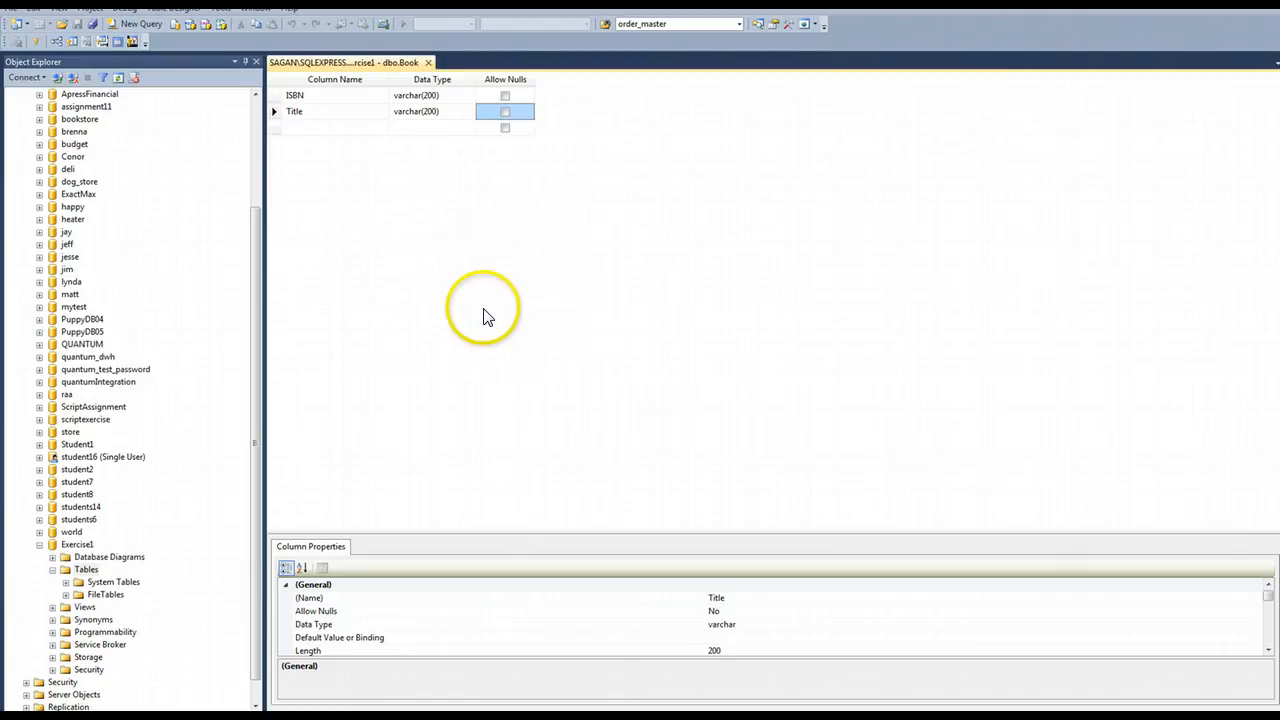
mouse_move(443, 491)
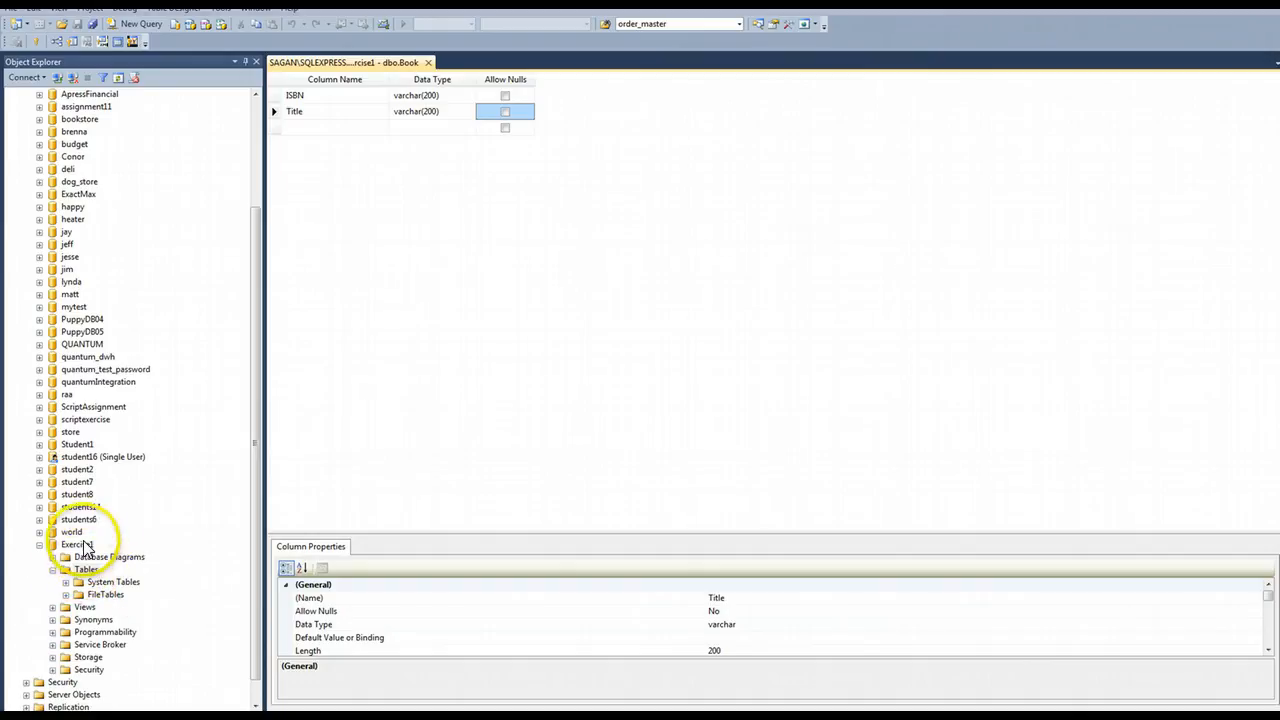
Step: Refresh Exercise1 and expand dbo.Book to reveal its ISBN and Title columns
left_click(87, 569)
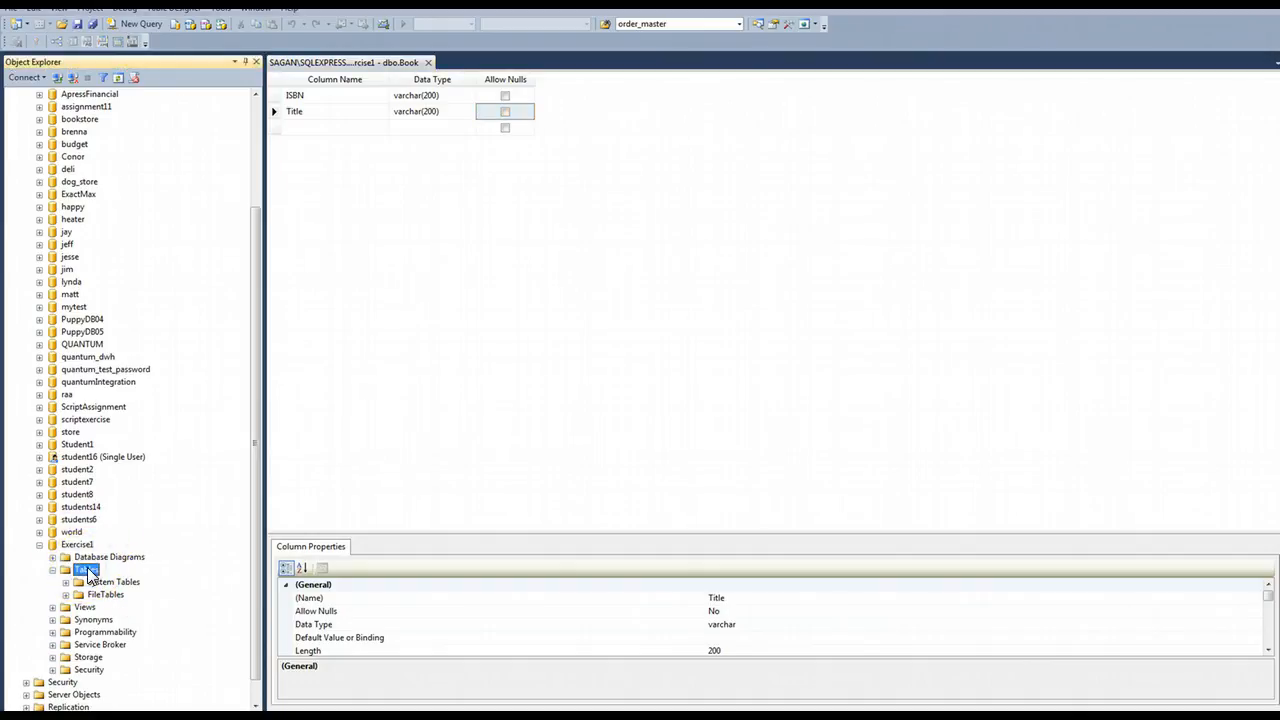
left_click(87, 569)
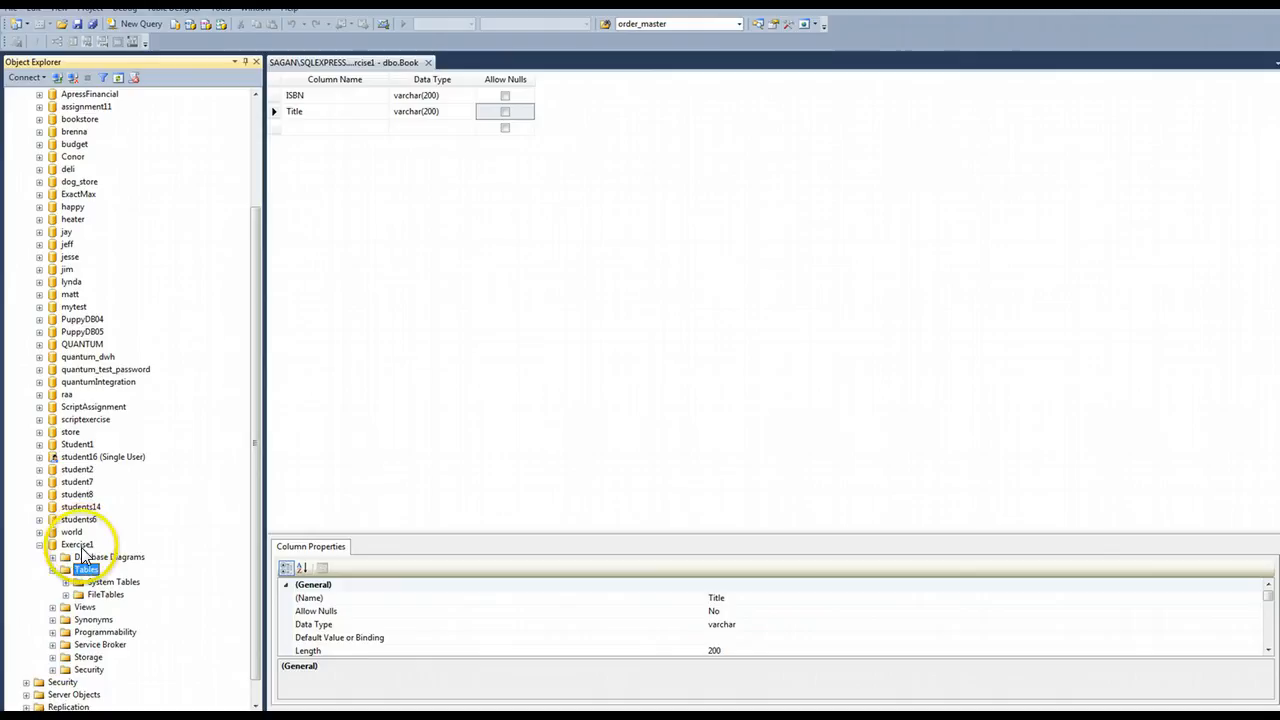
right_click(76, 544)
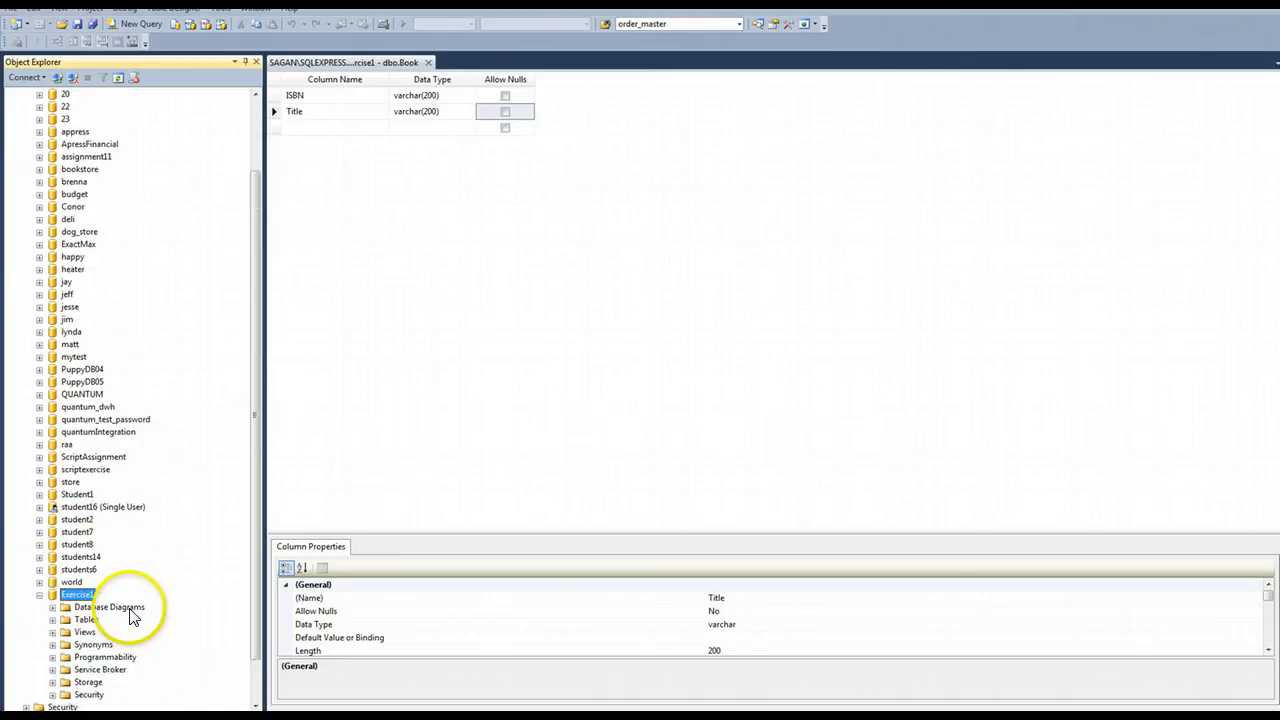
left_click(52, 619)
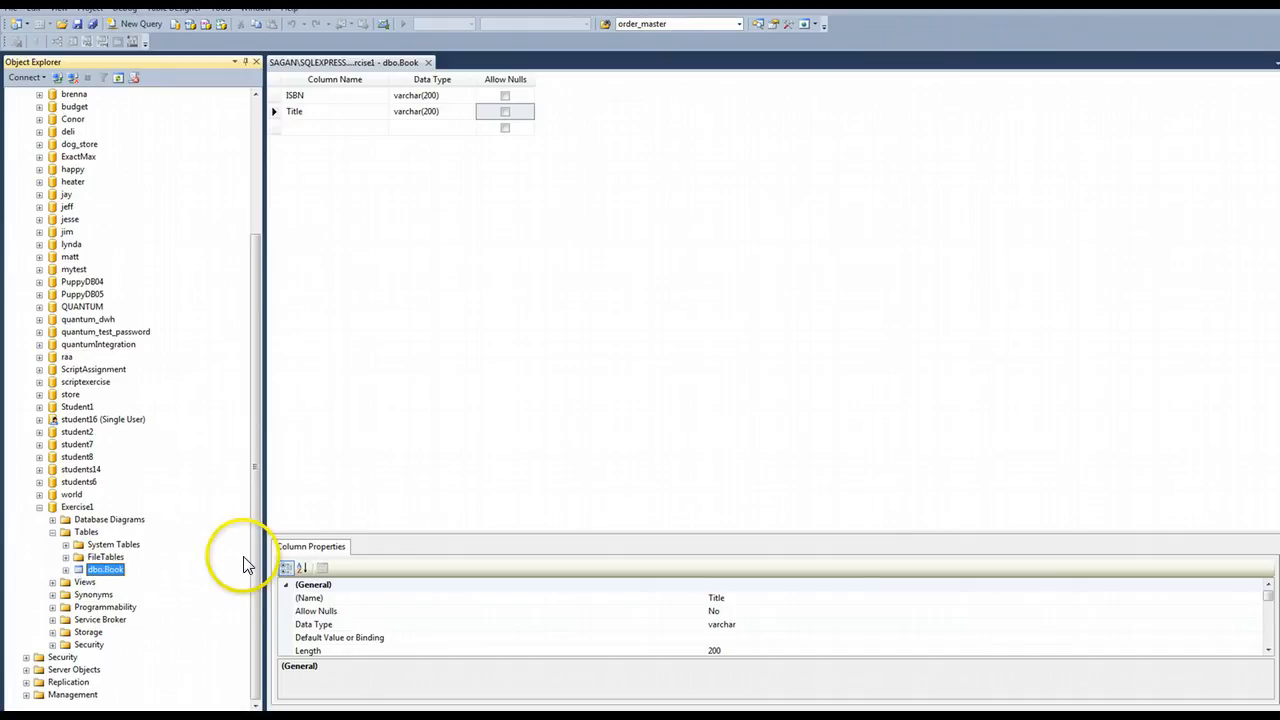
mouse_move(337, 531)
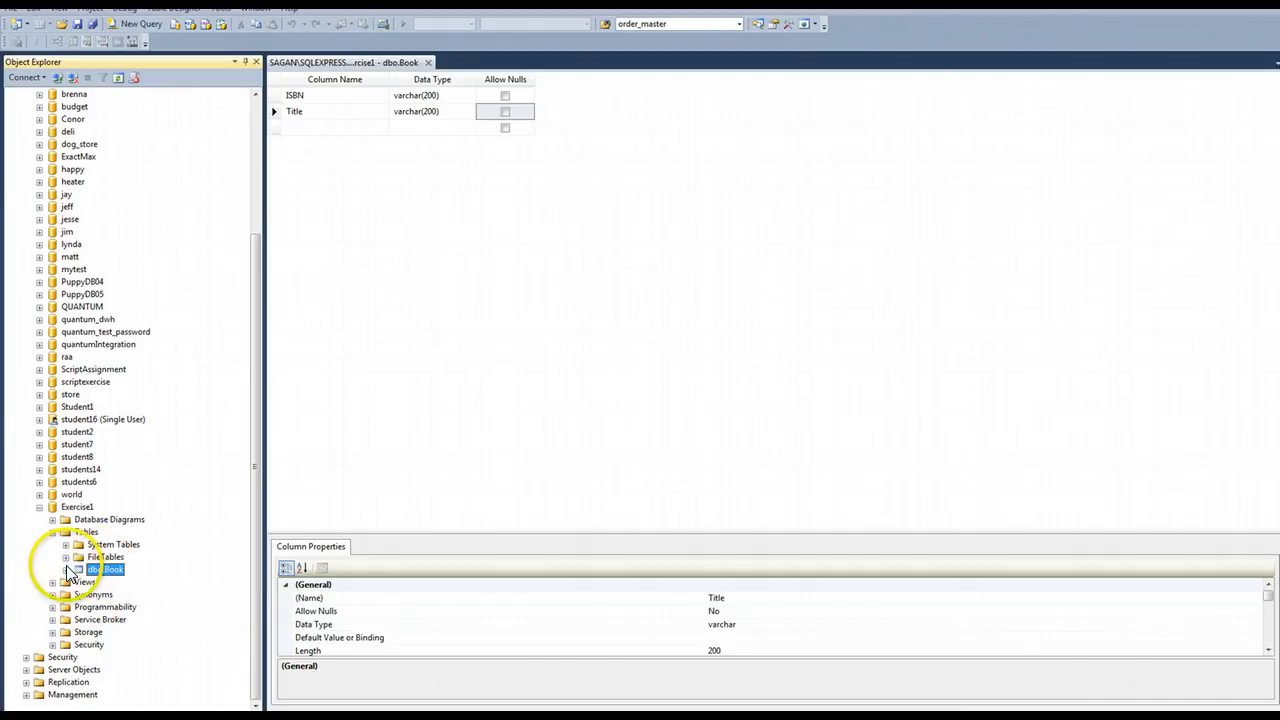
left_click(66, 569)
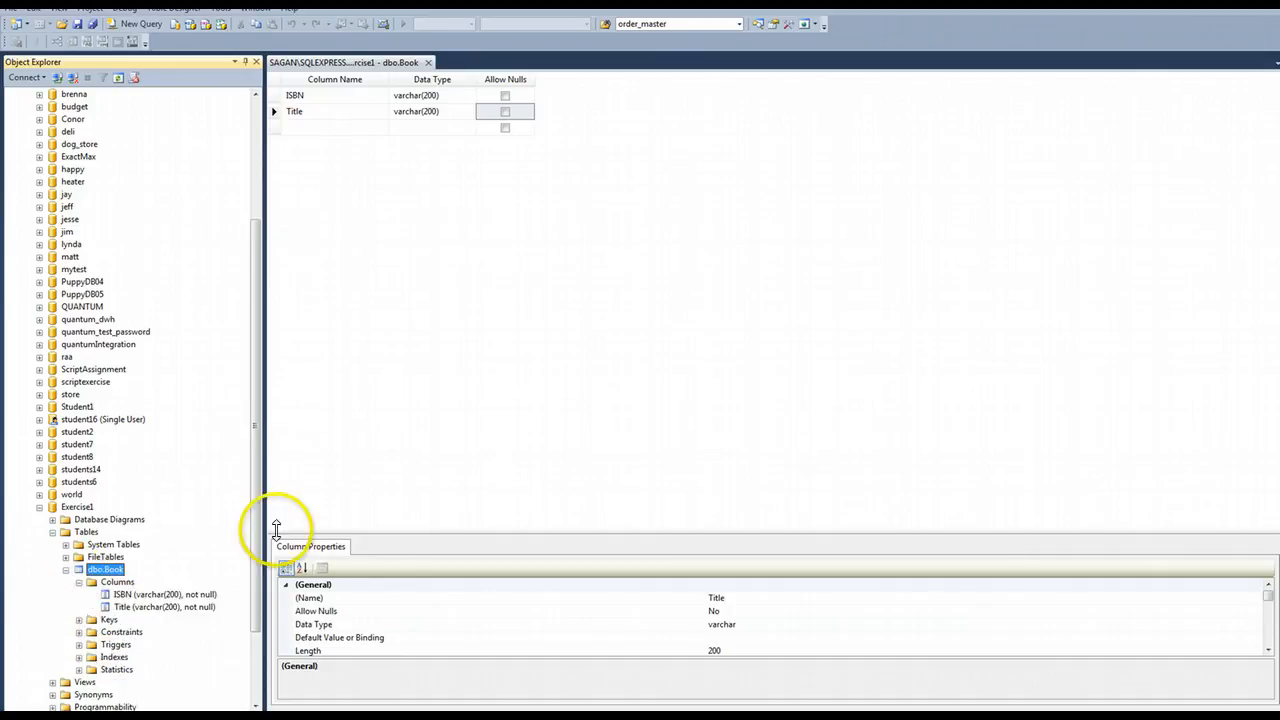
scroll("down", 3)
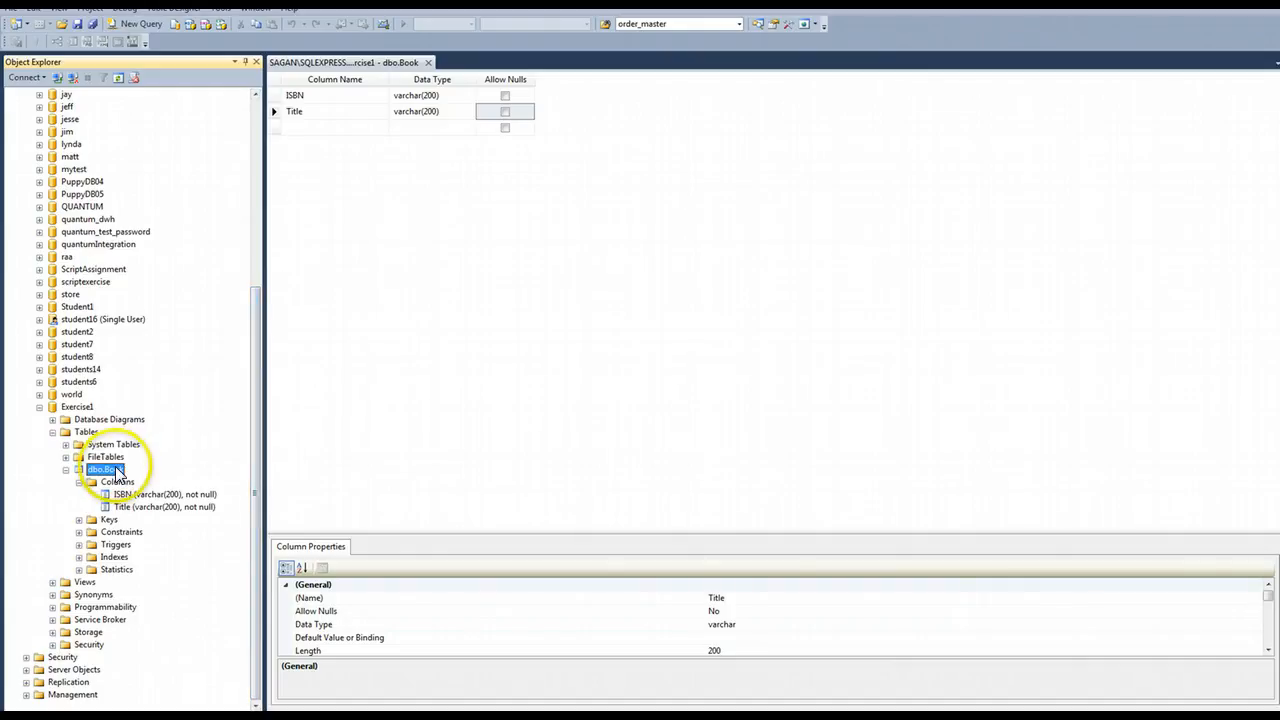
right_click(101, 469)
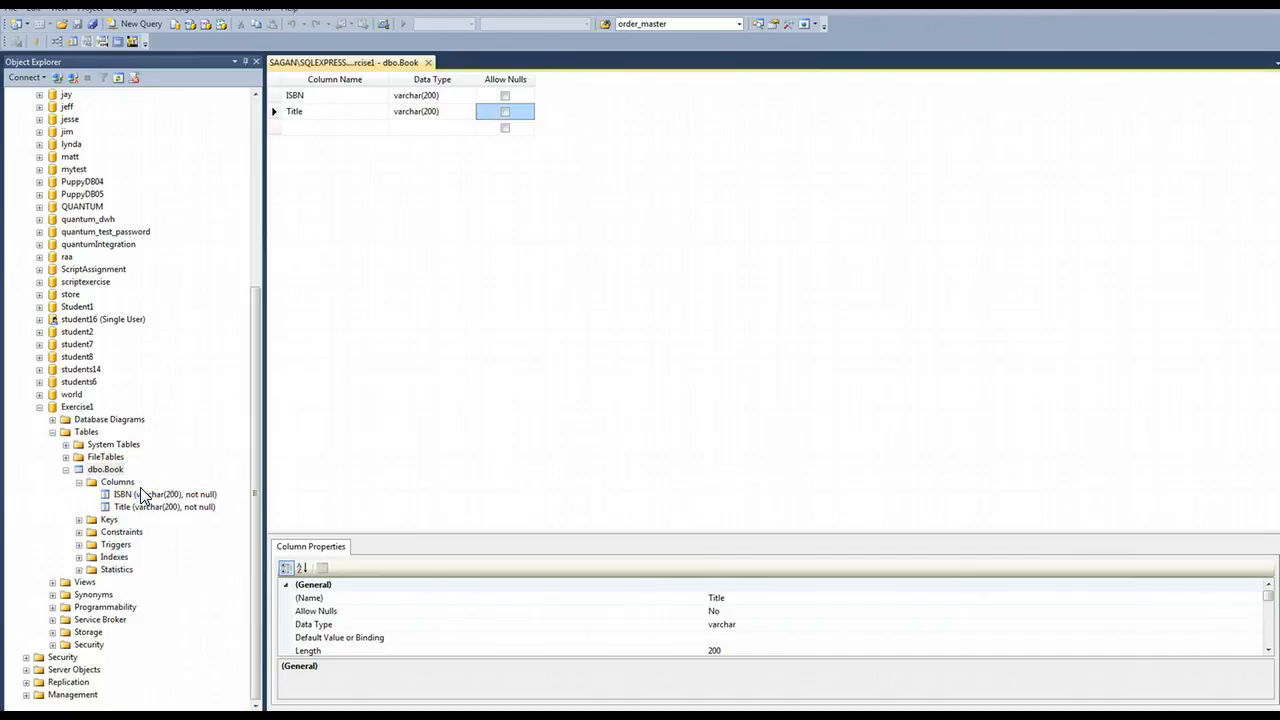
mouse_move(323, 380)
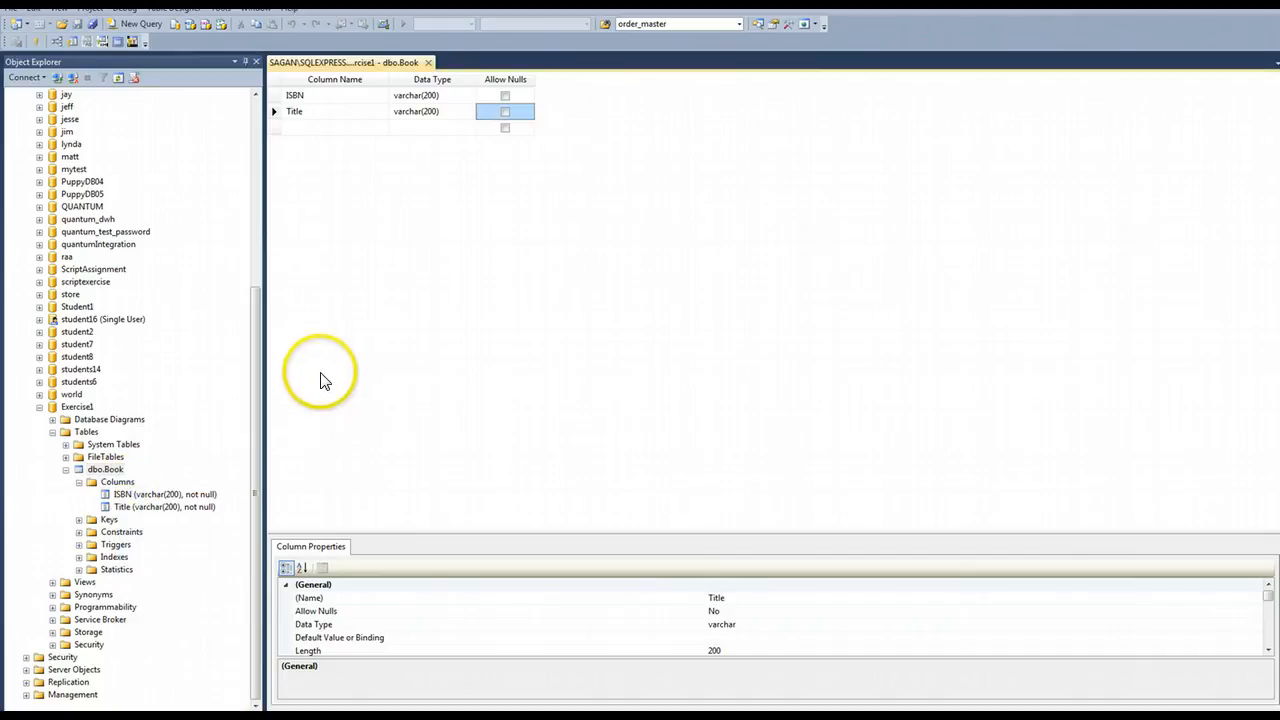
left_click(428, 62)
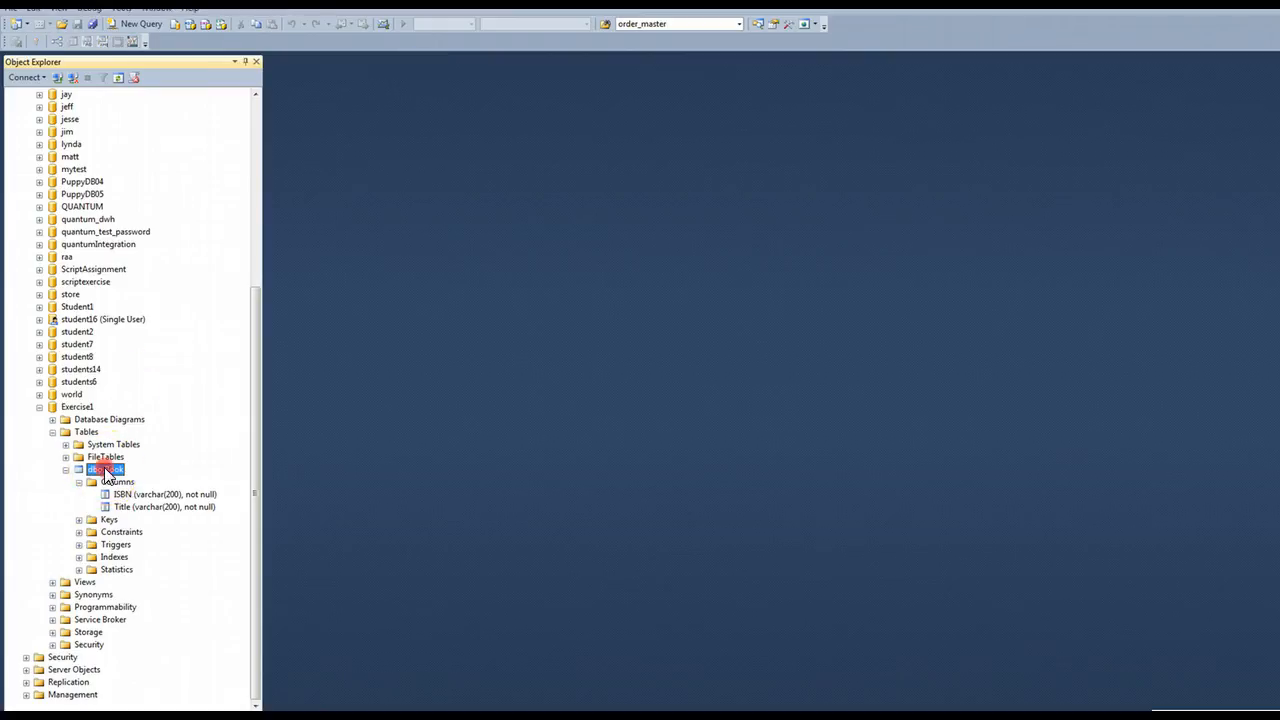
double_click(105, 469)
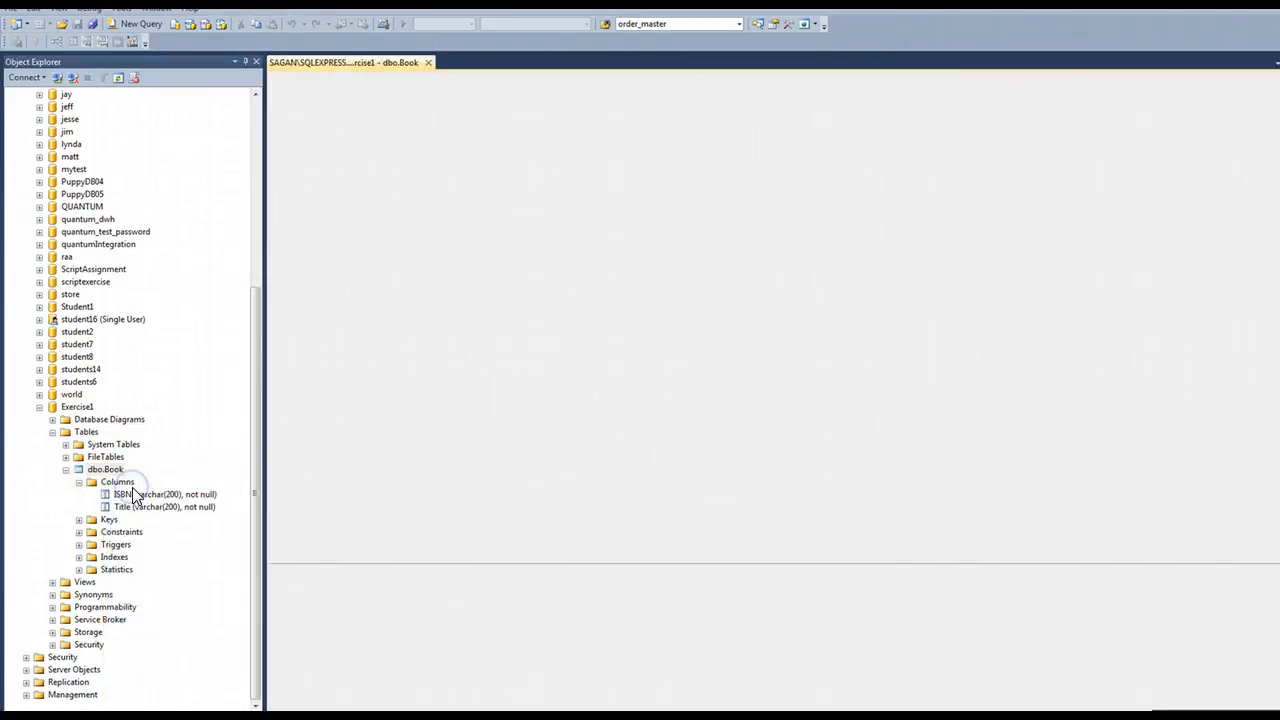
double_click(105, 469)
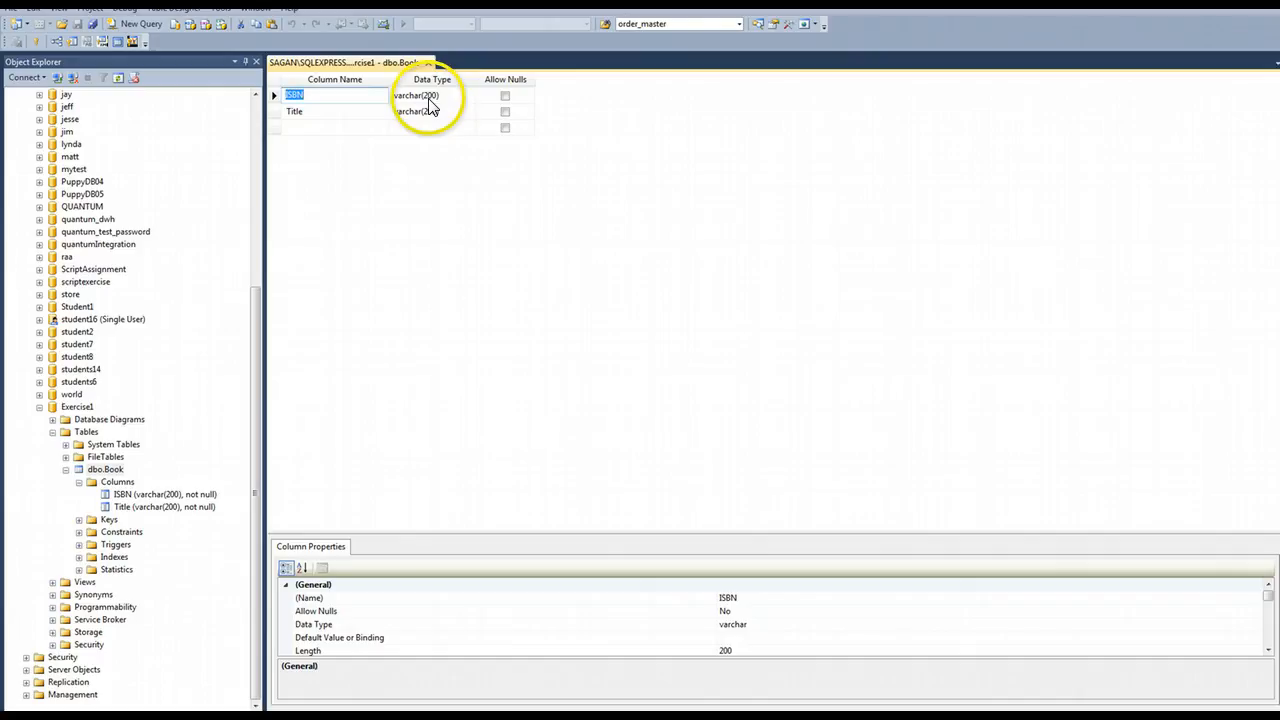
left_click(425, 111)
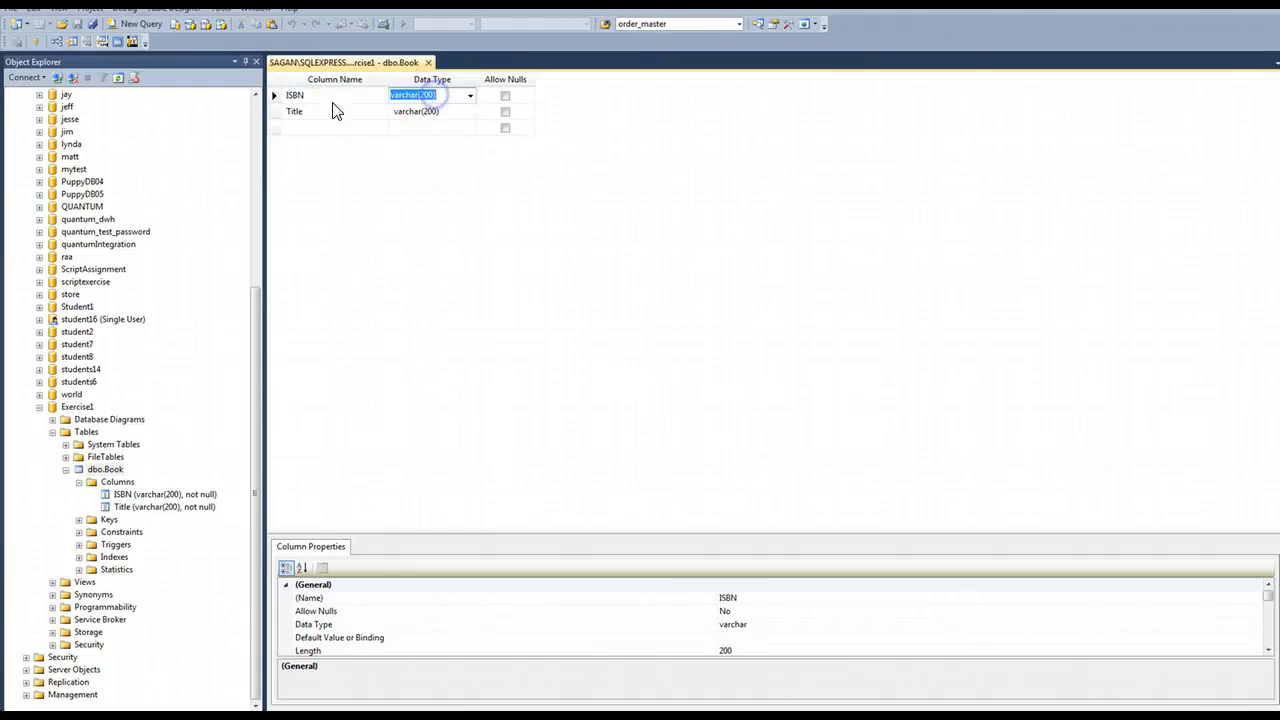
Step: Use Set Primary Key on the ISBN row in the dbo.Book designer
left_click(274, 95)
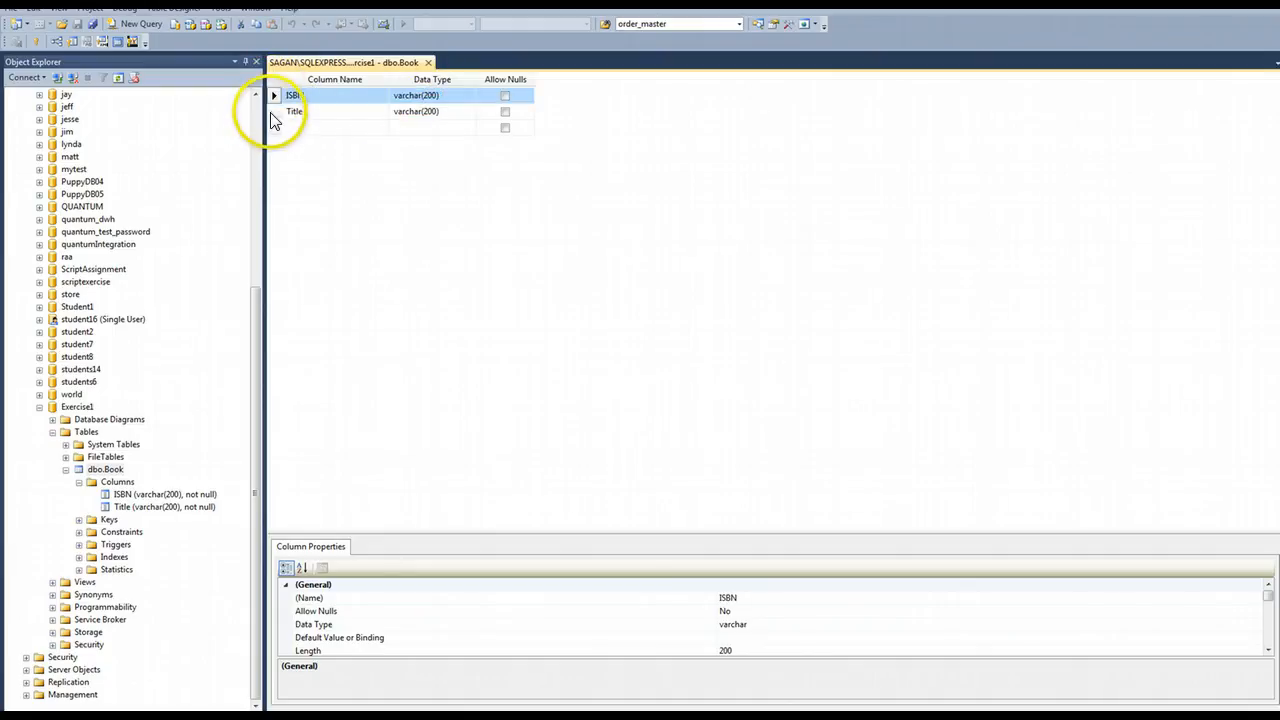
left_click(294, 111)
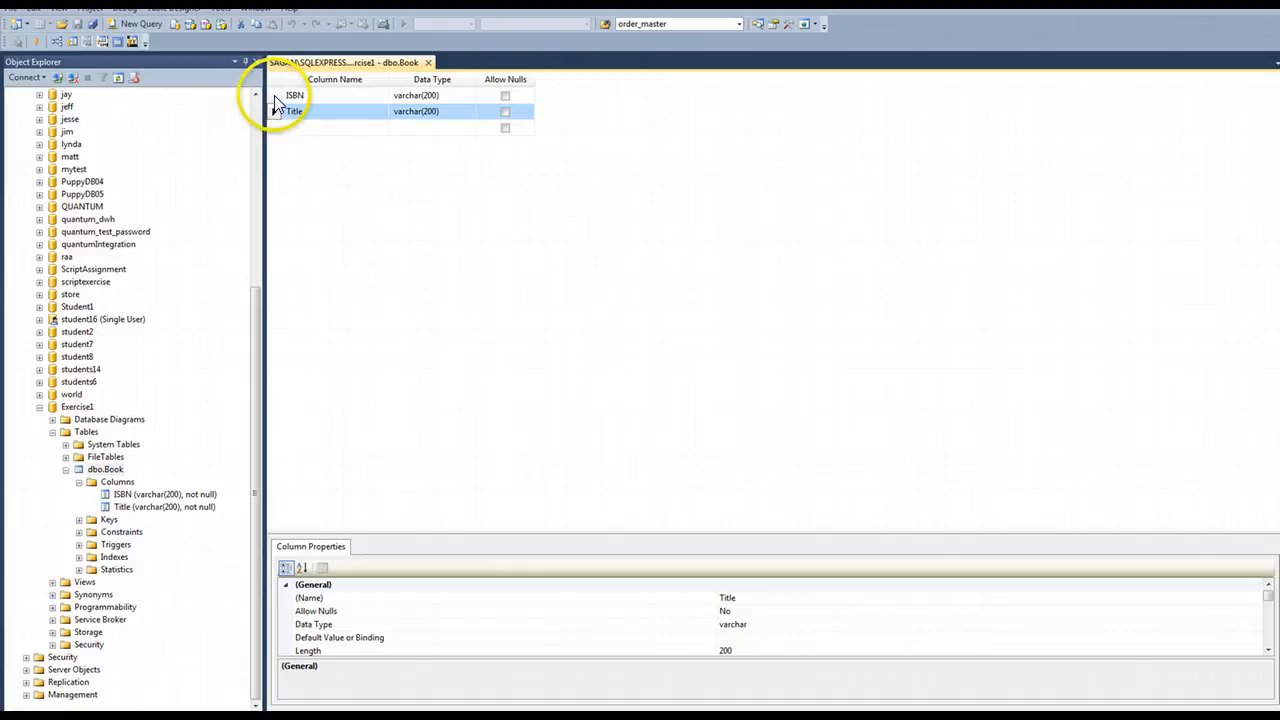
left_click(295, 95)
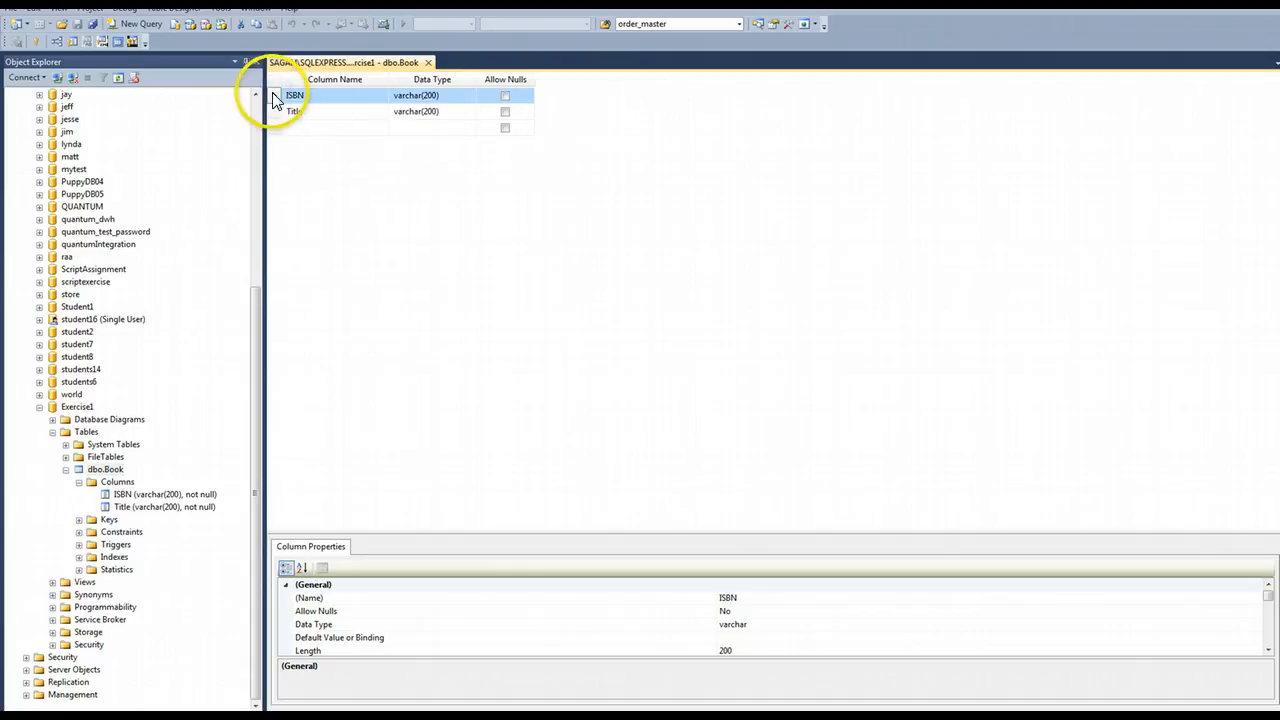
right_click(294, 95)
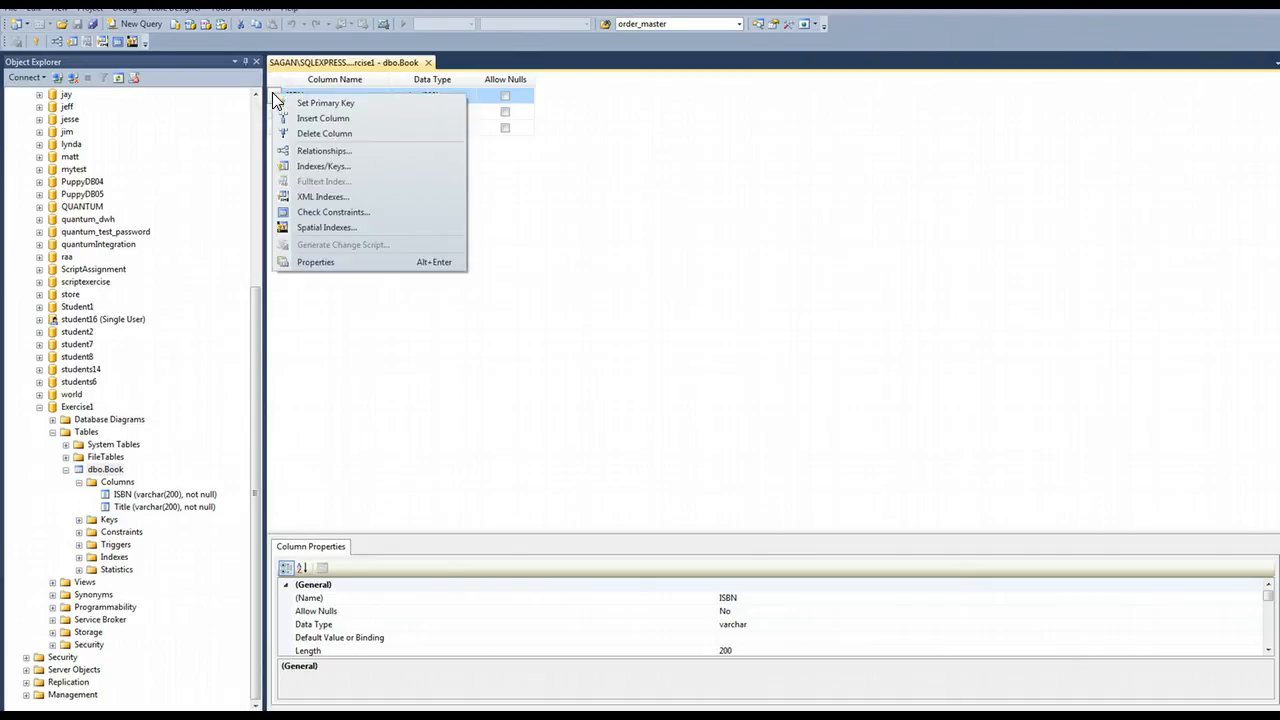
mouse_move(325, 103)
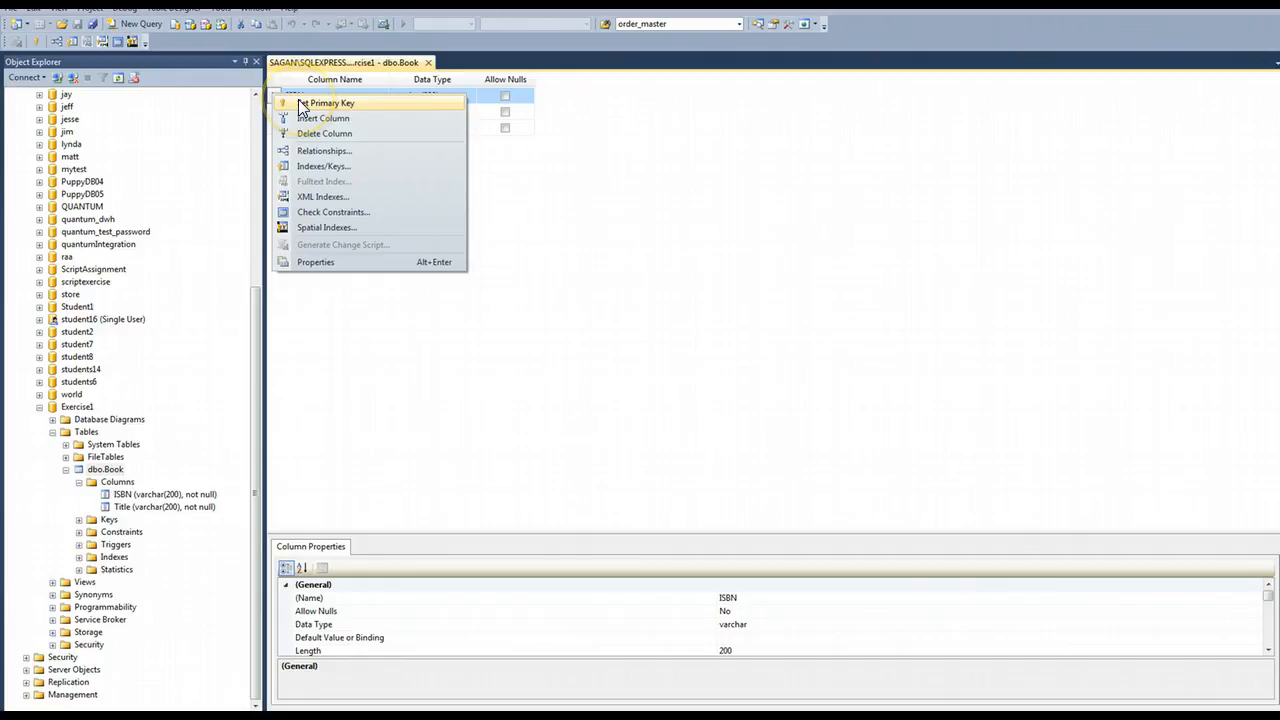
left_click(333, 102)
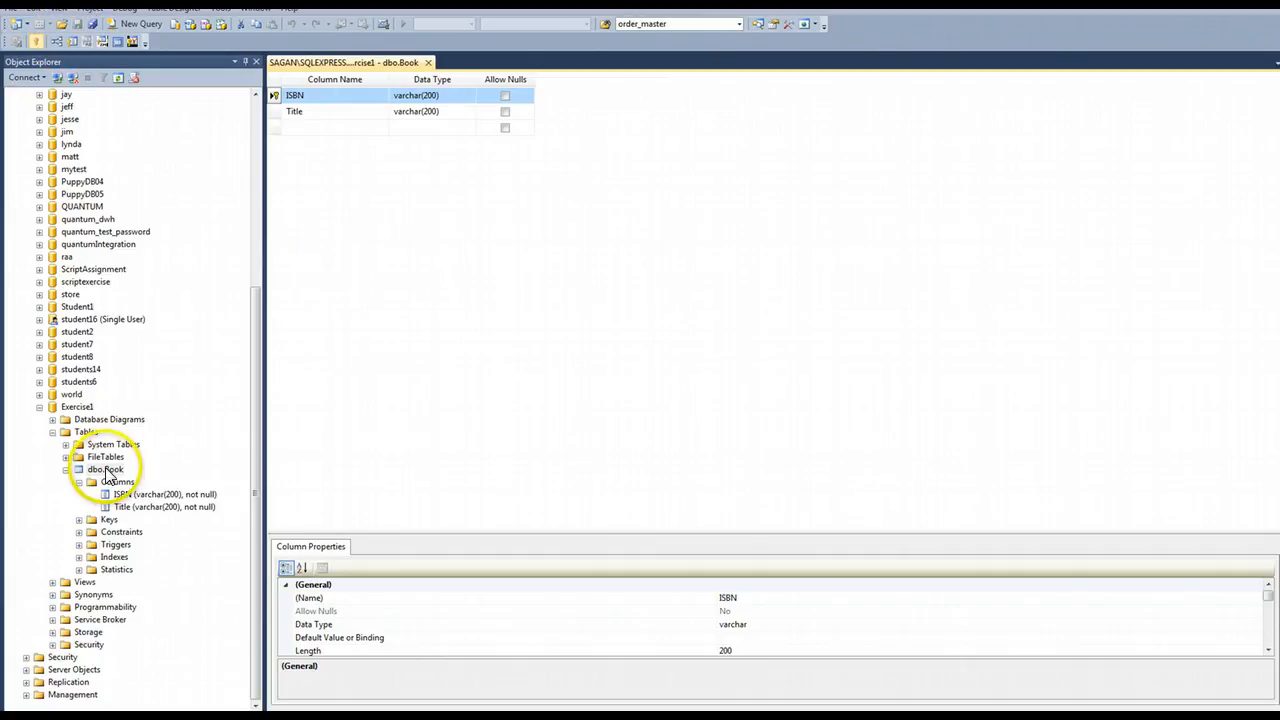
Step: Refresh dbo.Book and expand its Keys folder to show PK_Book
right_click(95, 469)
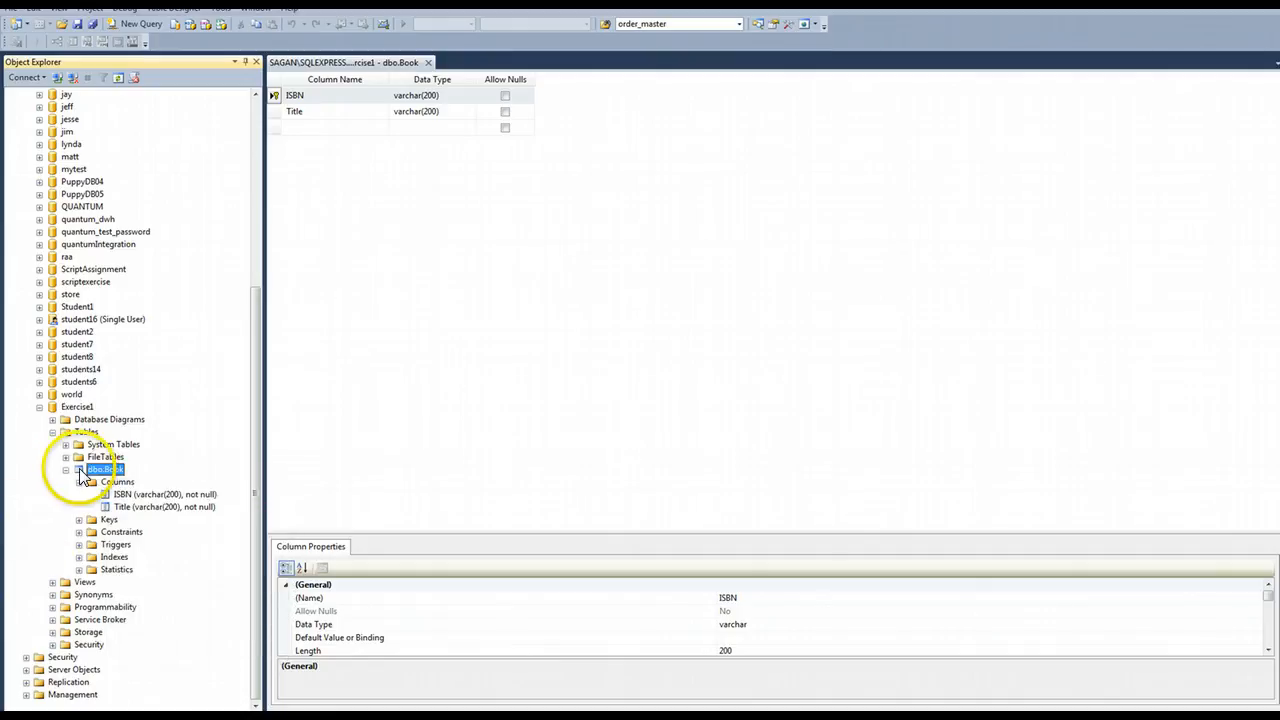
right_click(104, 468)
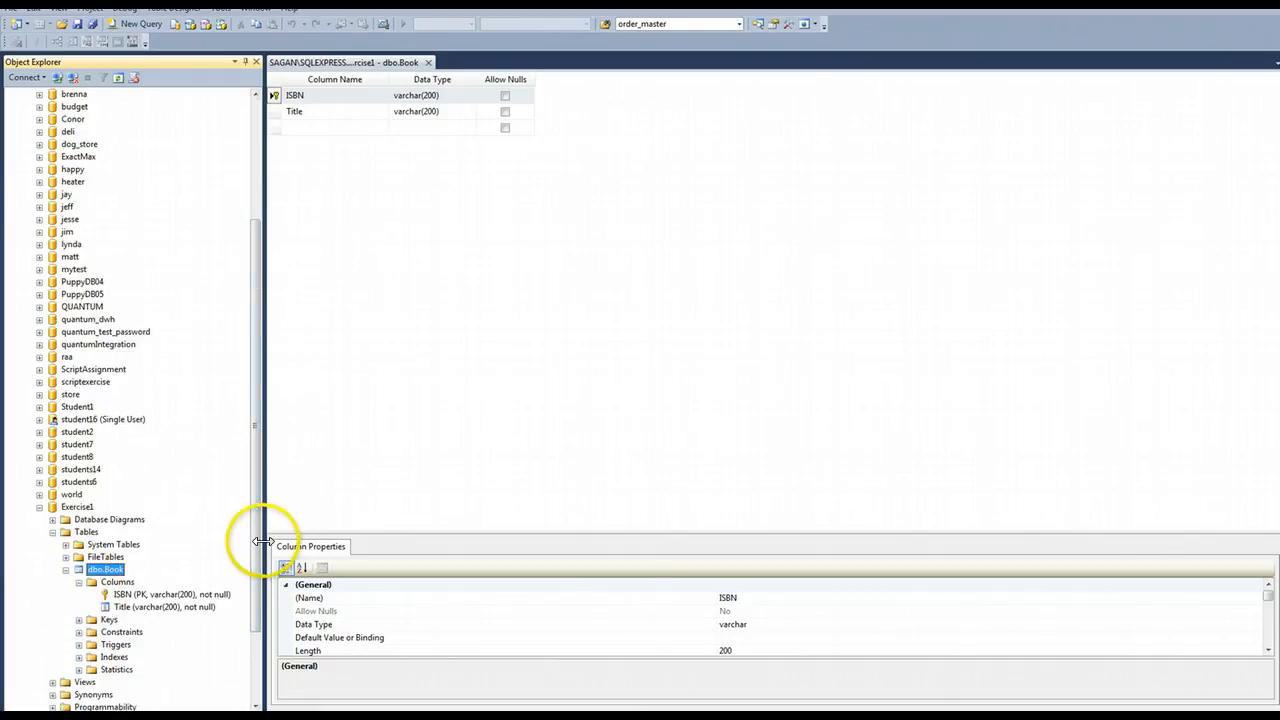
scroll("down", 3)
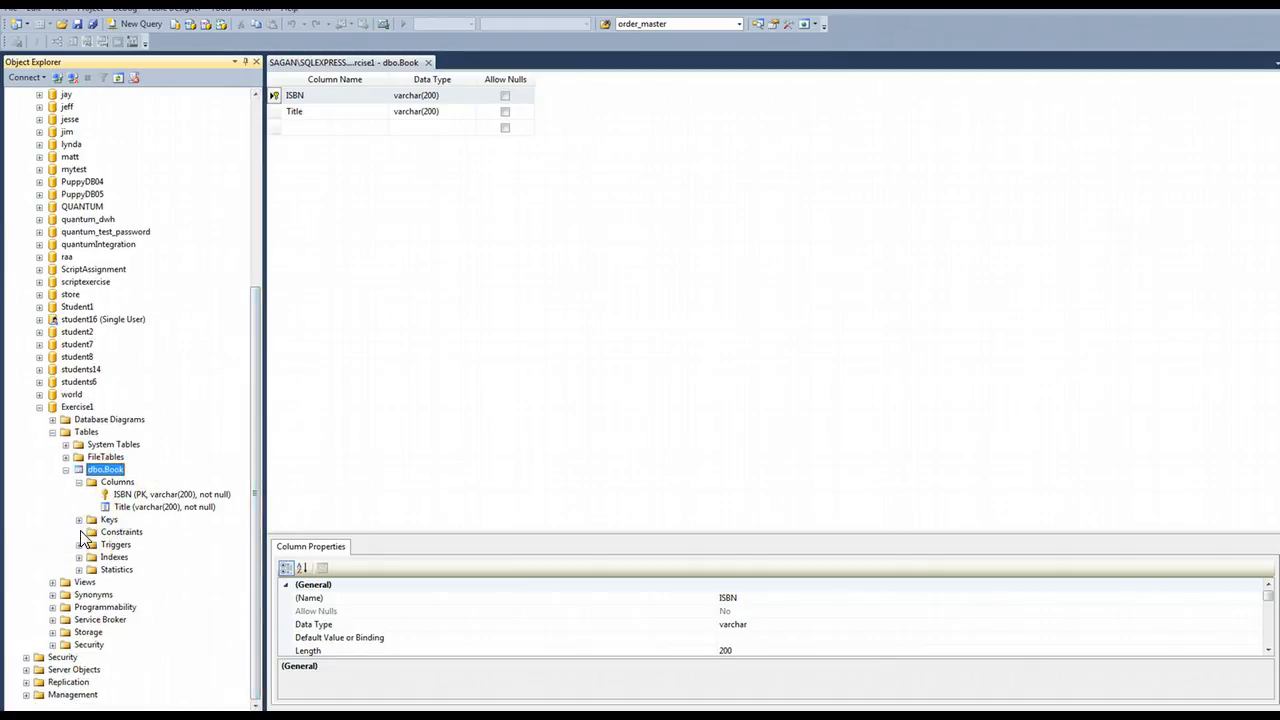
left_click(78, 519)
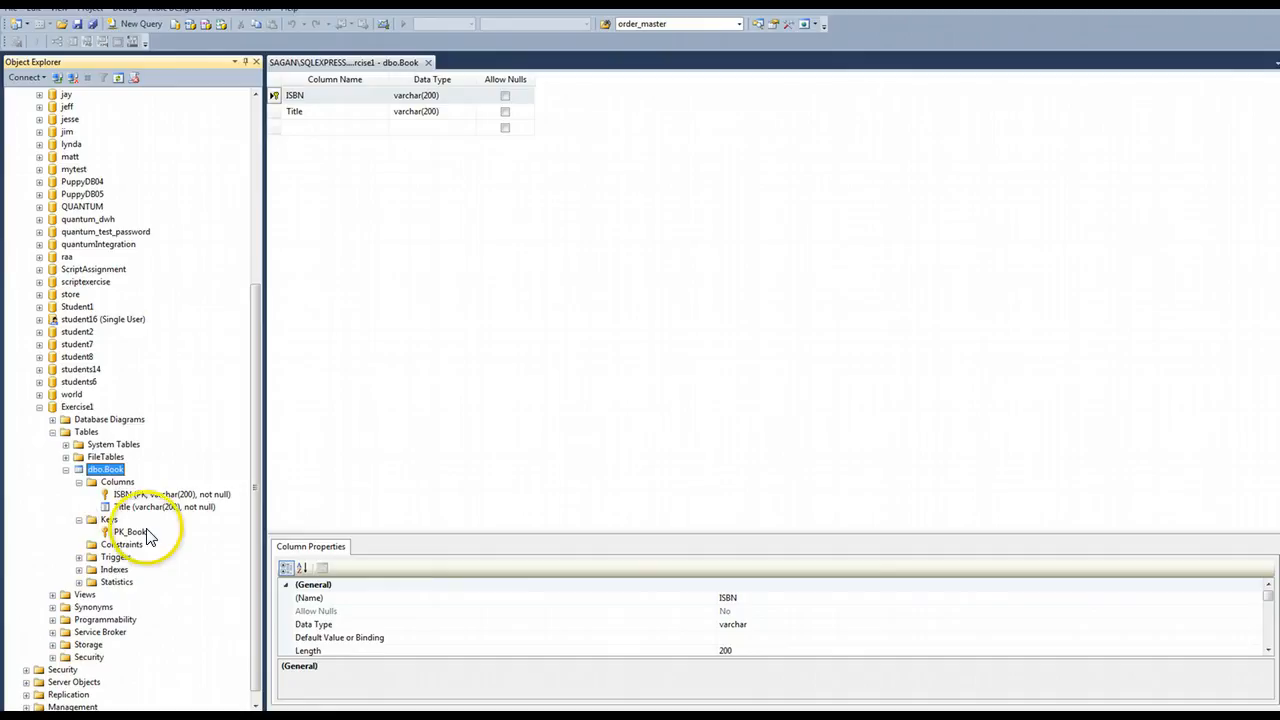
left_click(109, 519)
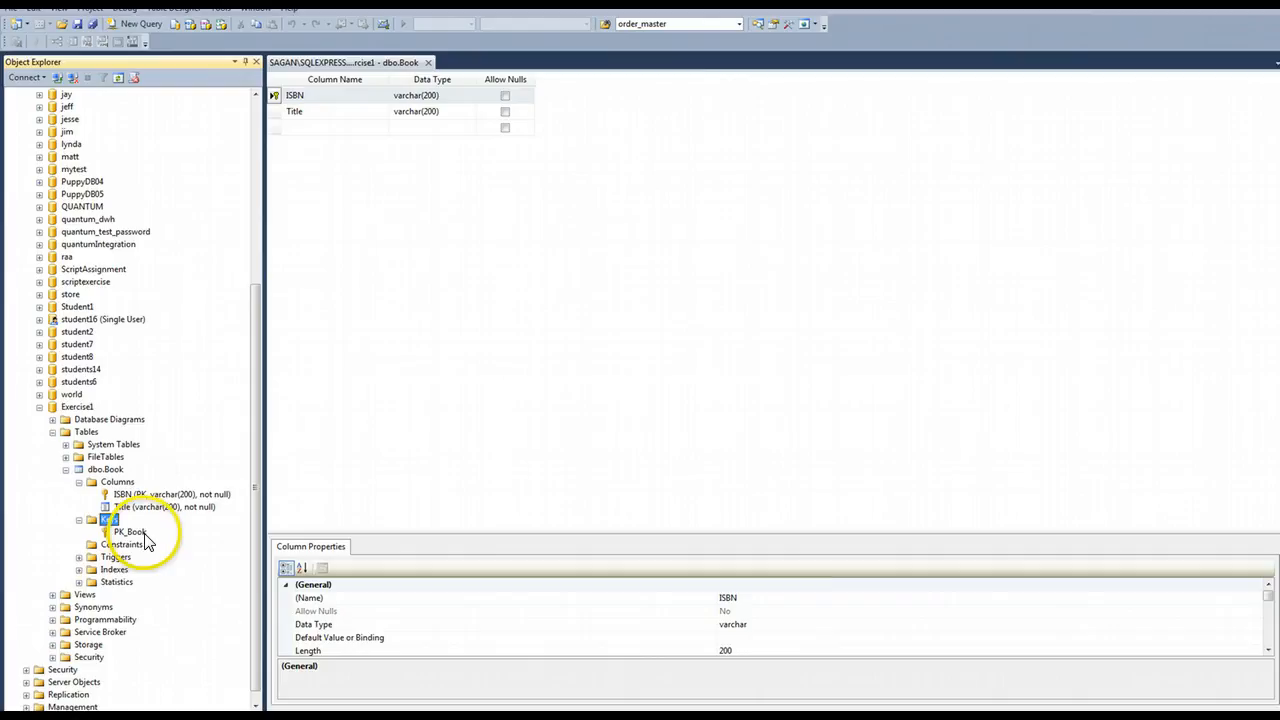
left_click(109, 519)
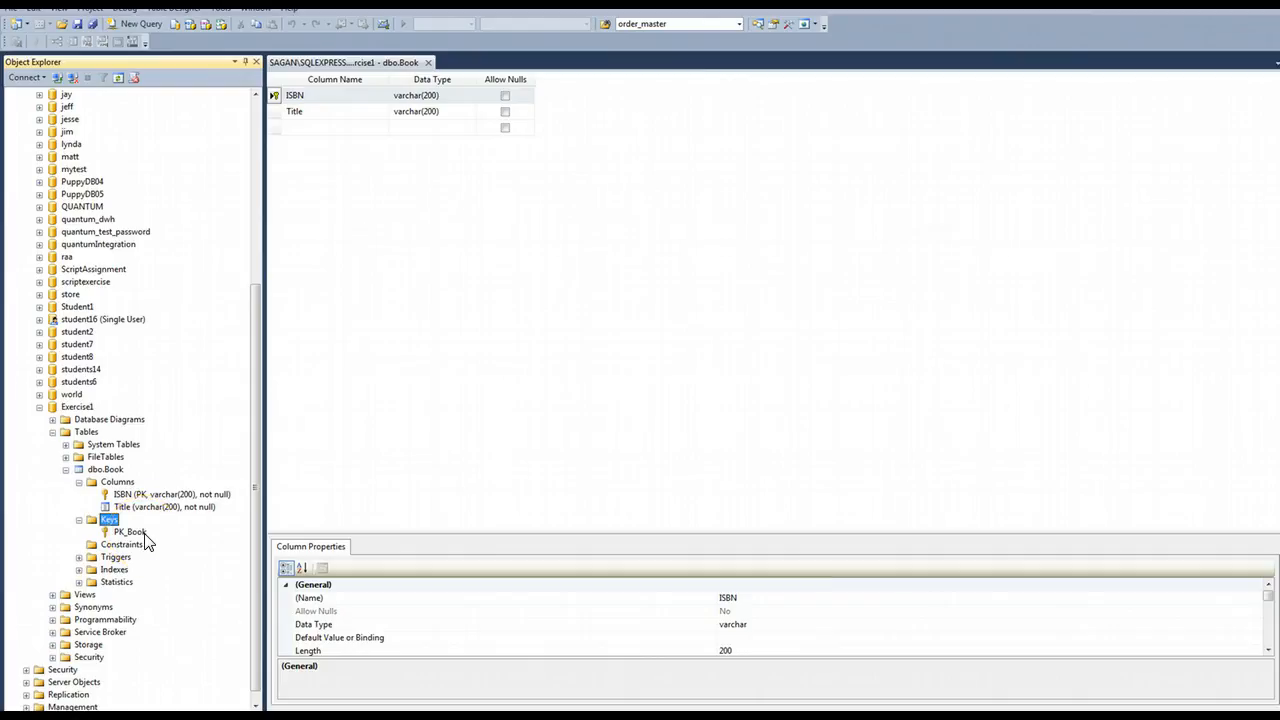
mouse_move(185, 553)
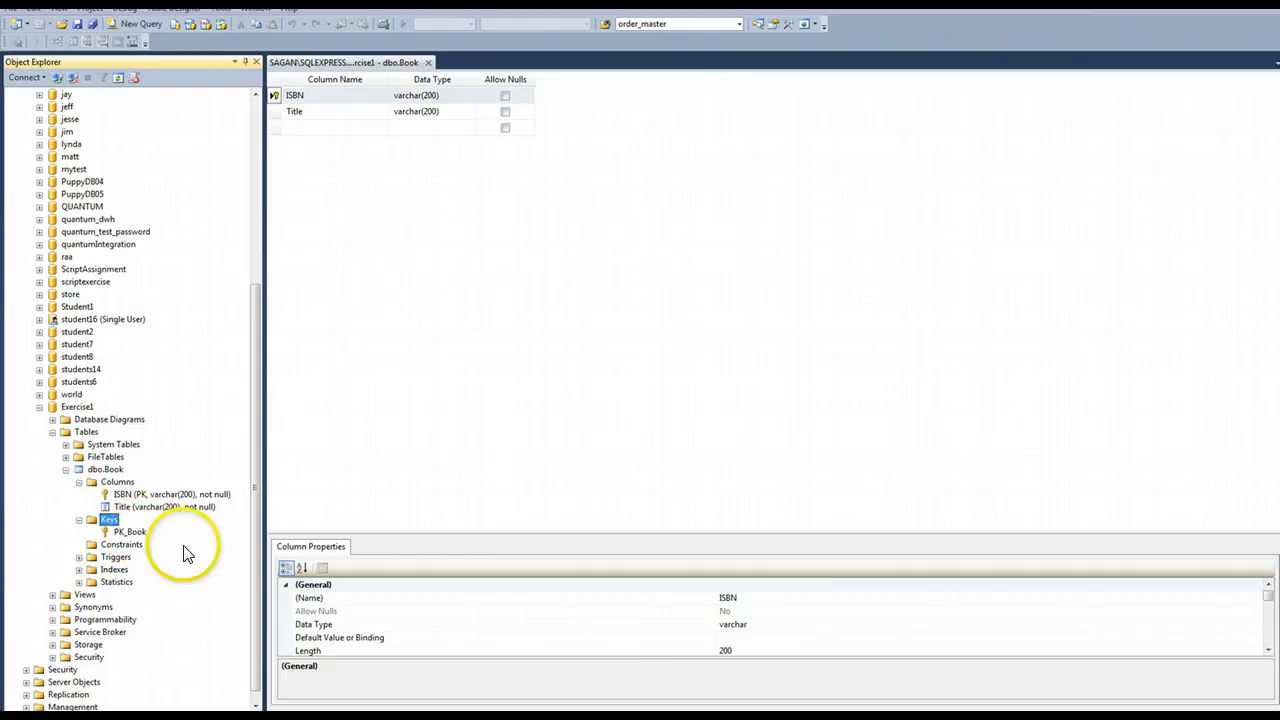
mouse_move(355, 328)
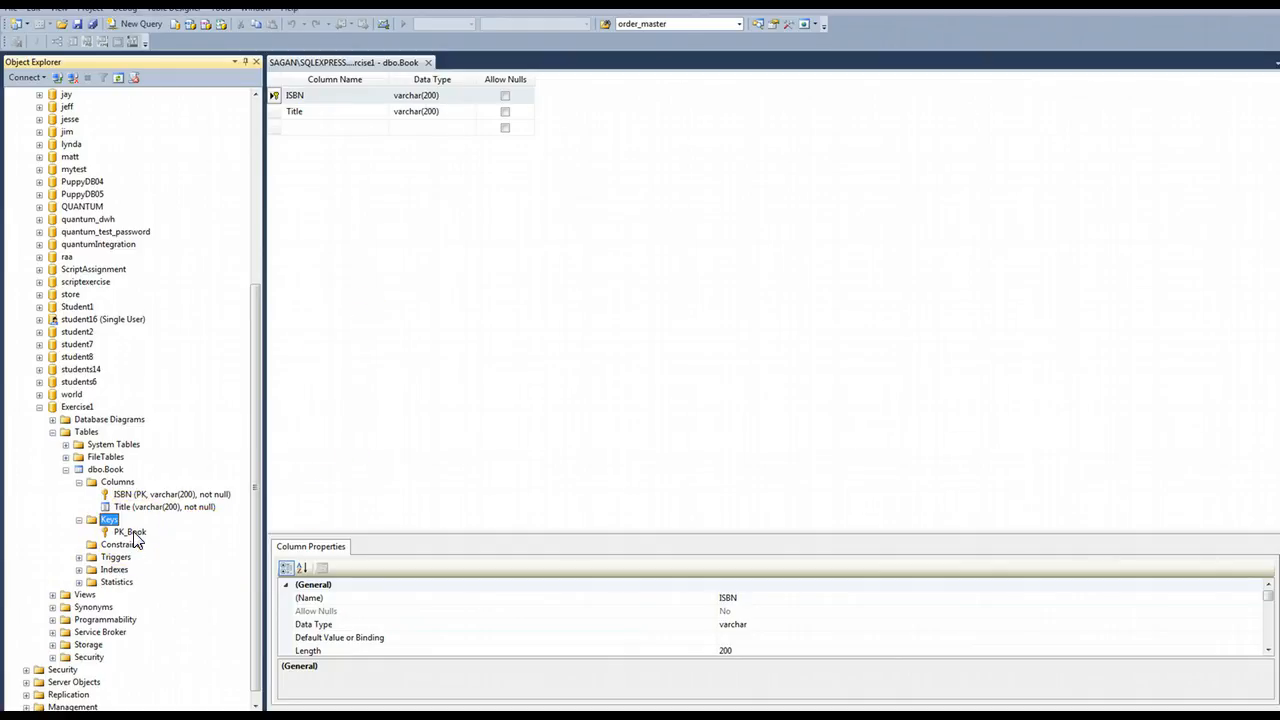
mouse_move(250, 510)
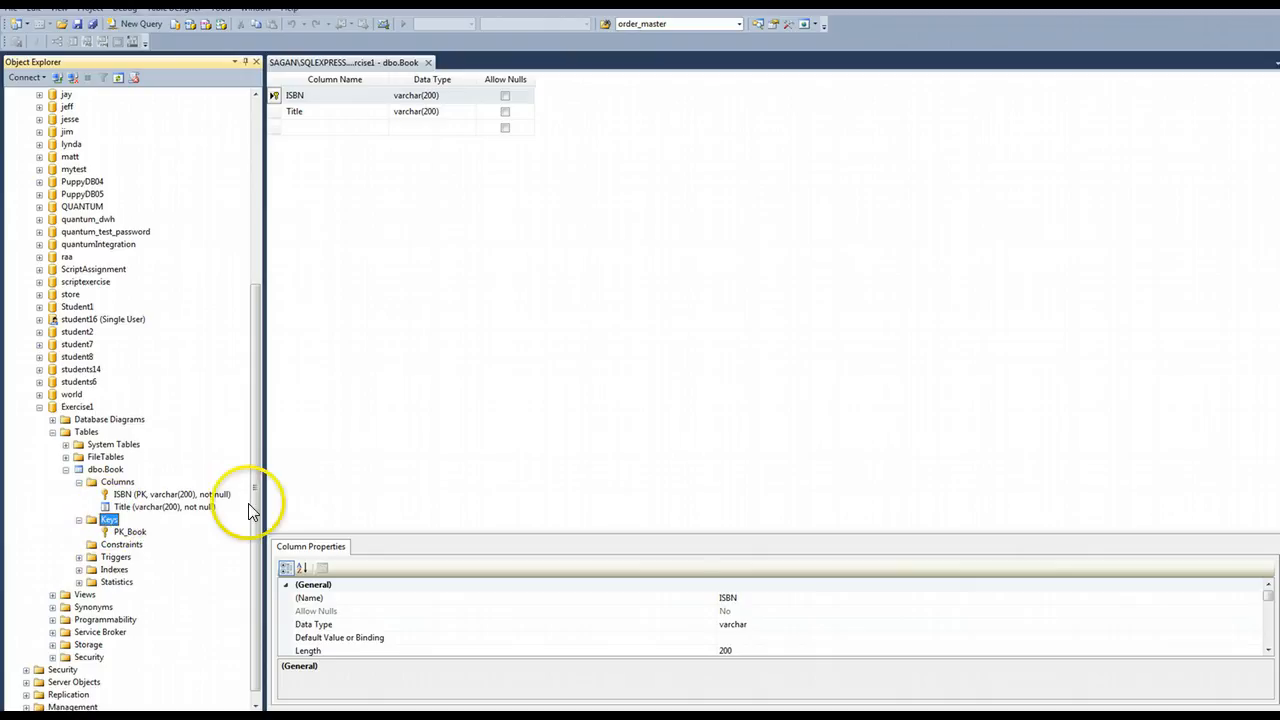
mouse_move(283, 503)
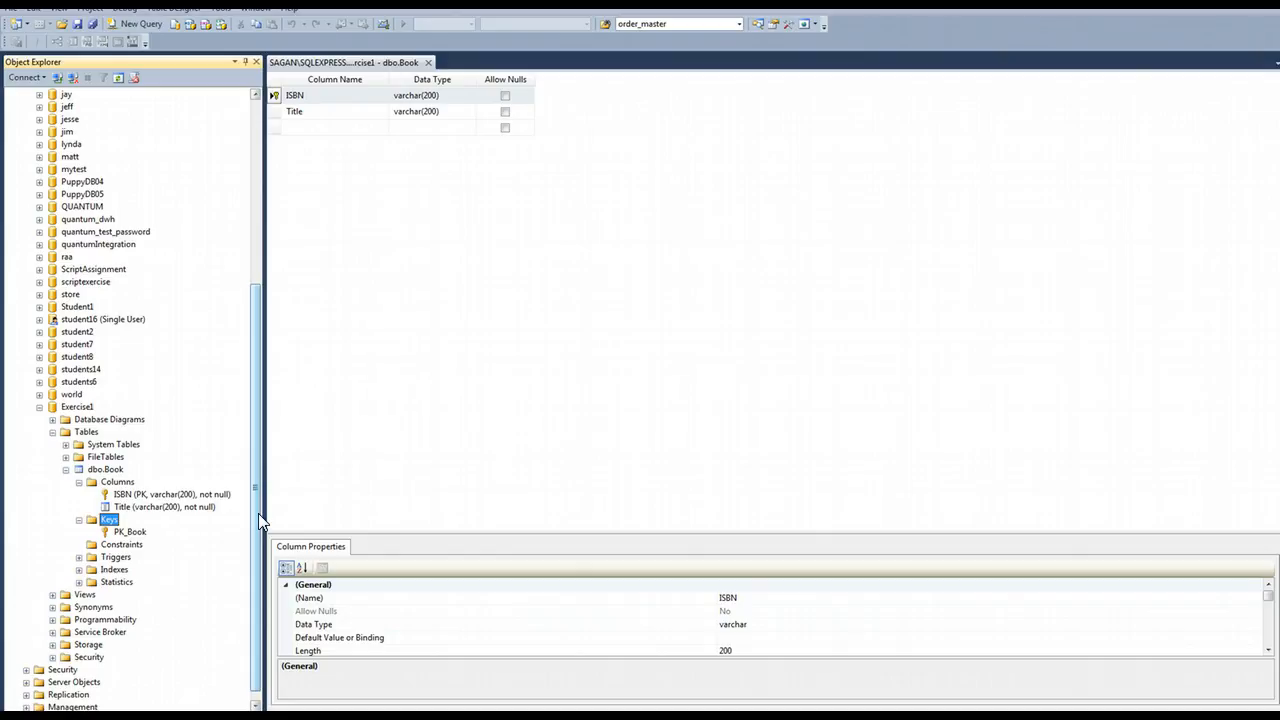
mouse_move(262, 540)
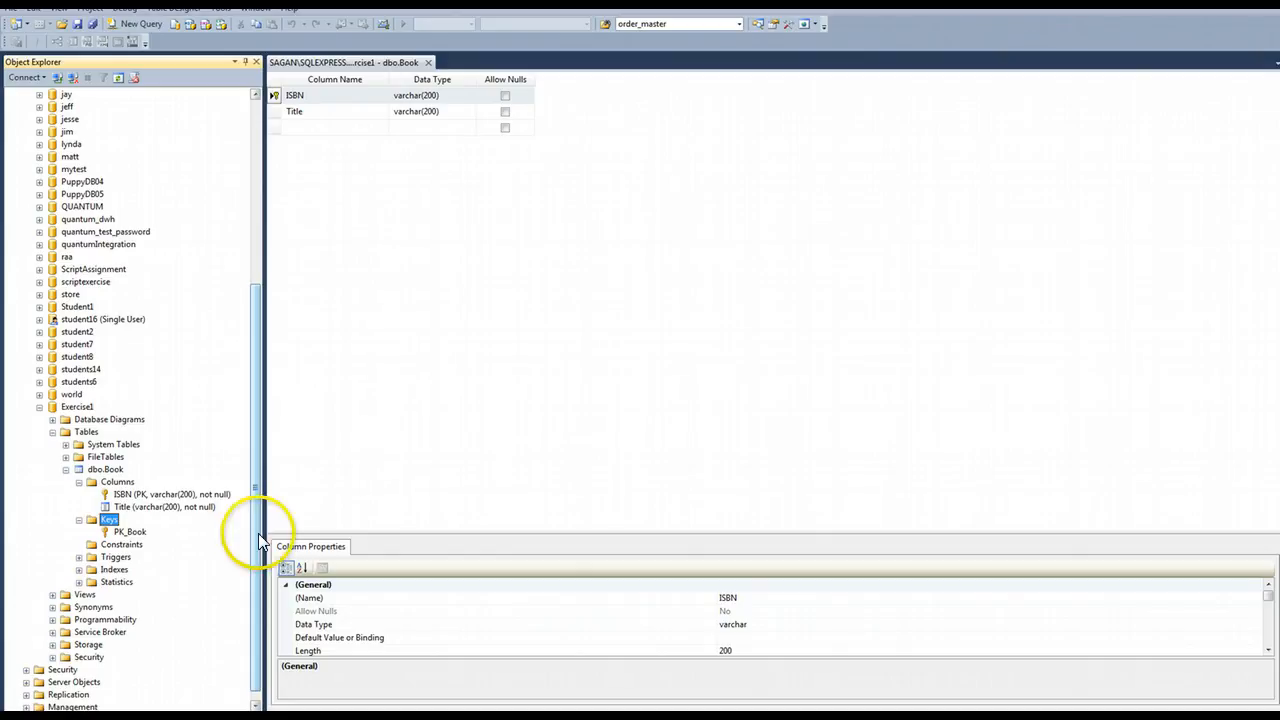